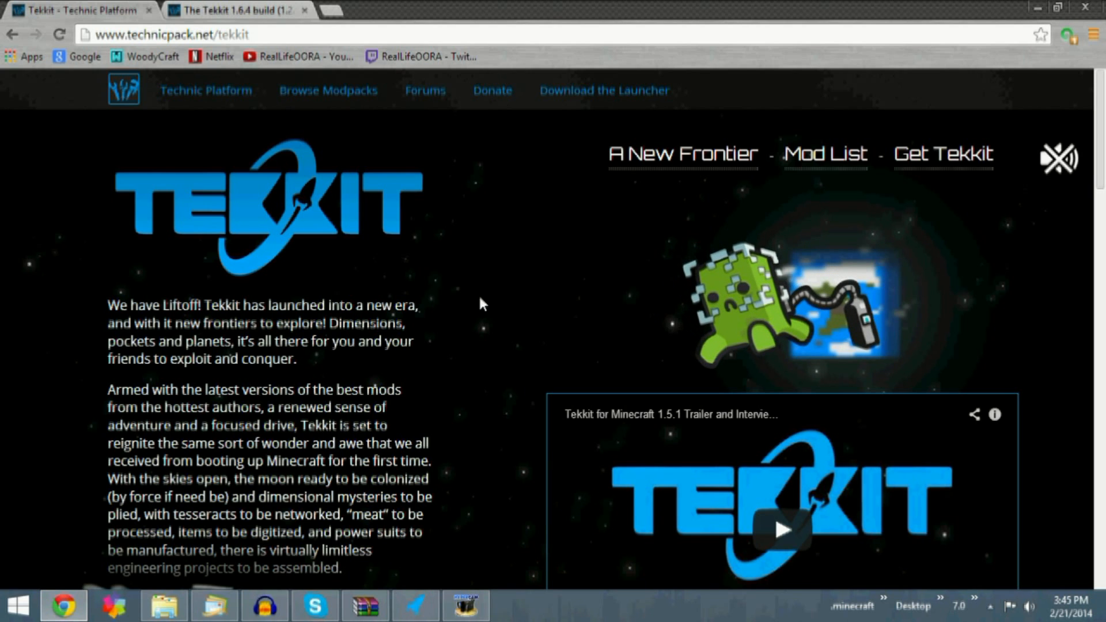
pyautogui.moveTo(353, 230)
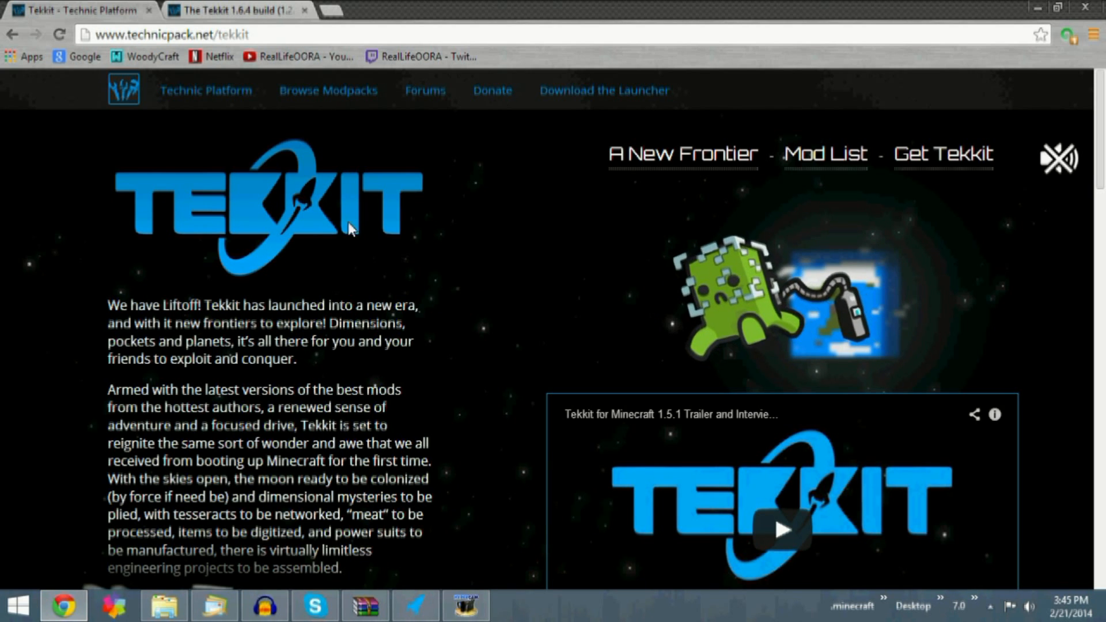
# - Follow the Tekkit 1.2.6b server download link, which leads to a page-not-found error
pyautogui.scroll(-3)
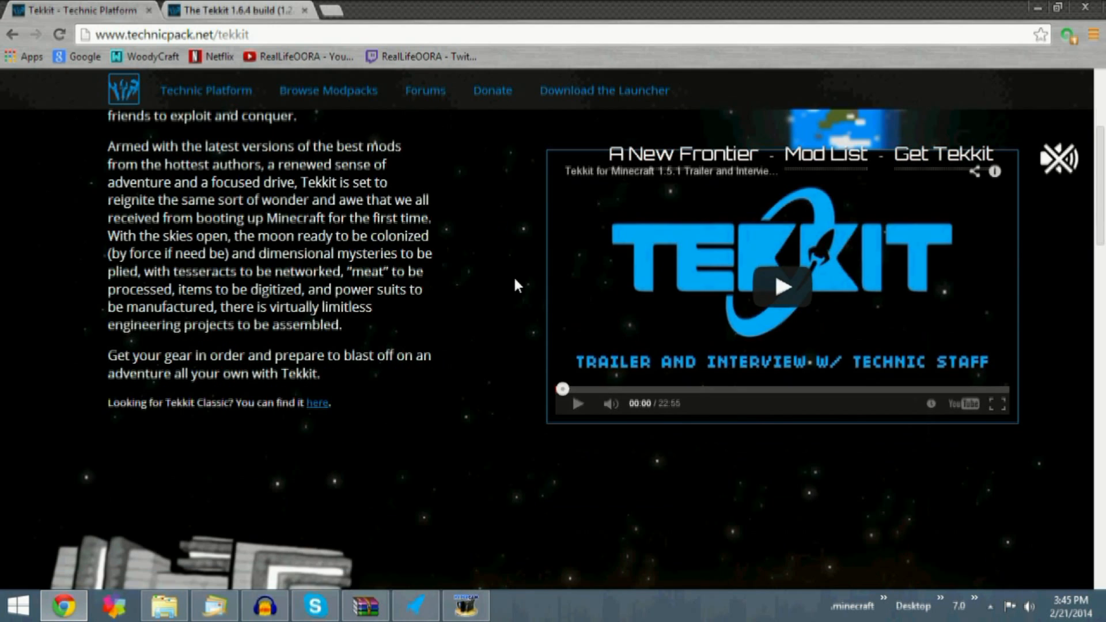
pyautogui.moveTo(553, 120)
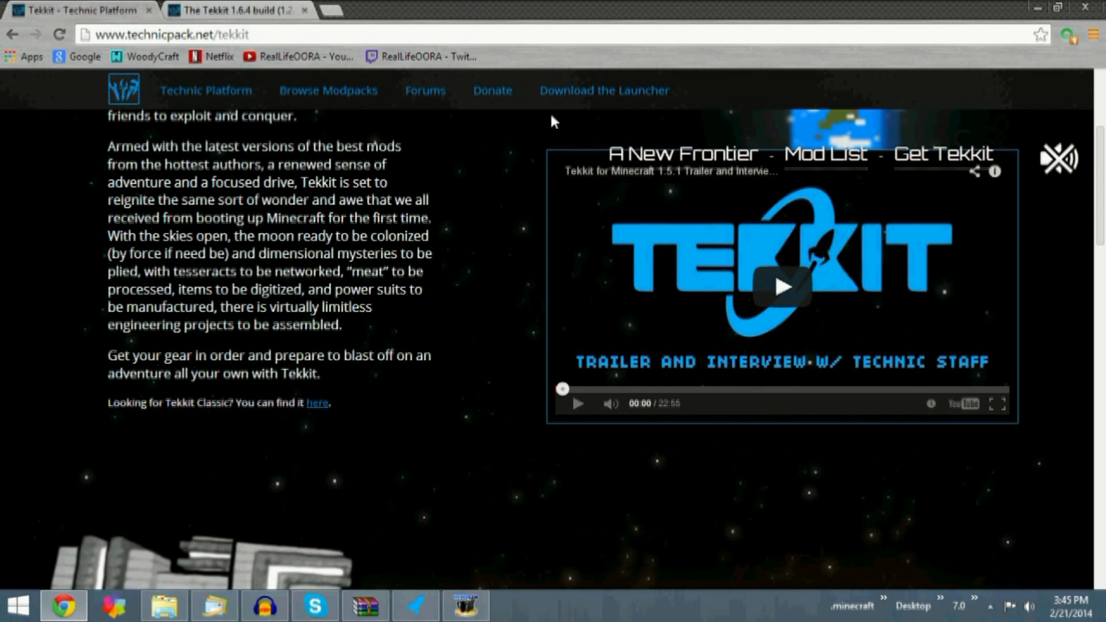
pyautogui.moveTo(452, 374)
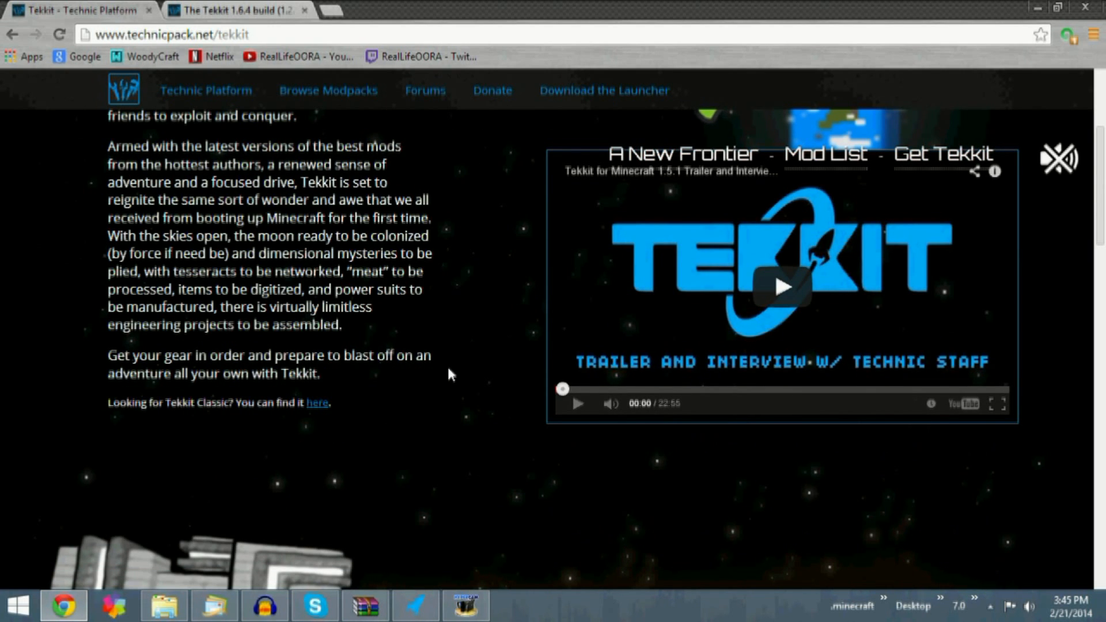
pyautogui.click(825, 154)
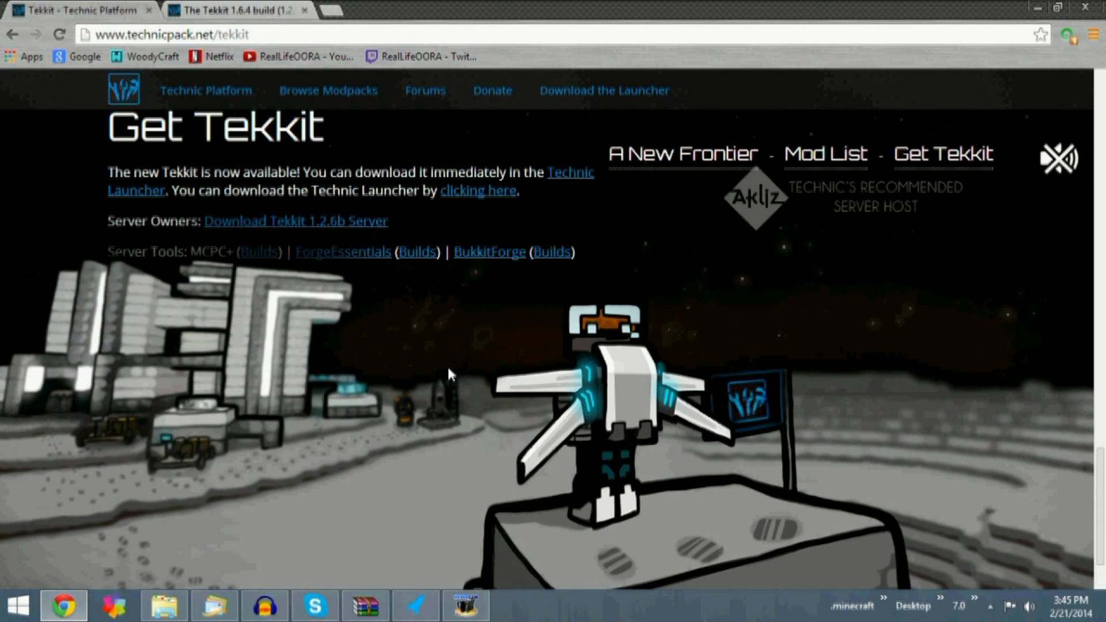
pyautogui.moveTo(160, 227)
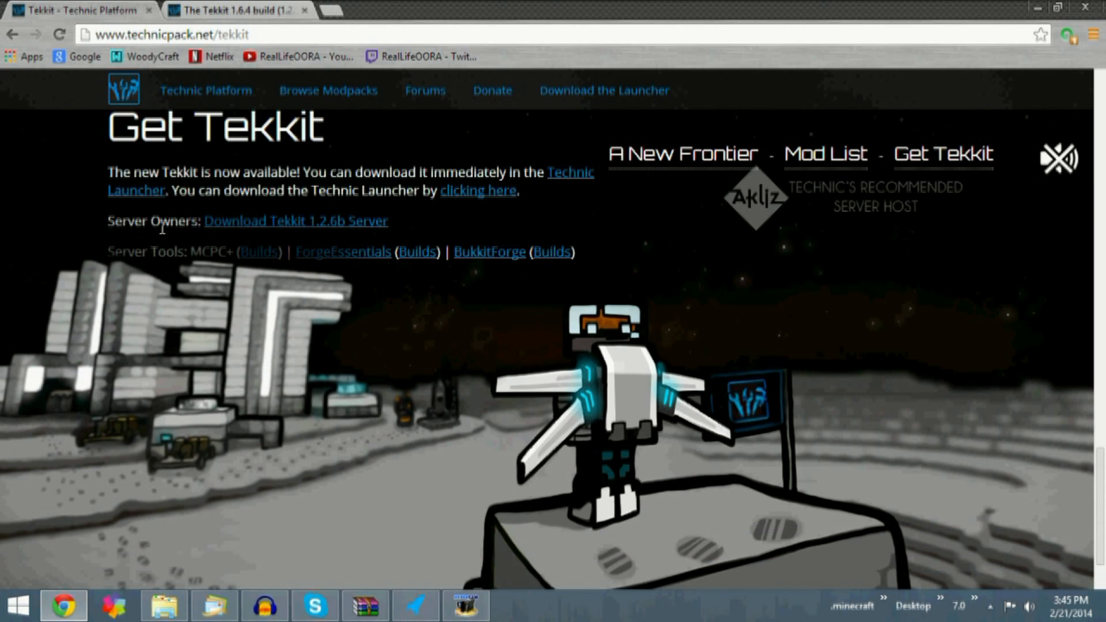
pyautogui.click(295, 221)
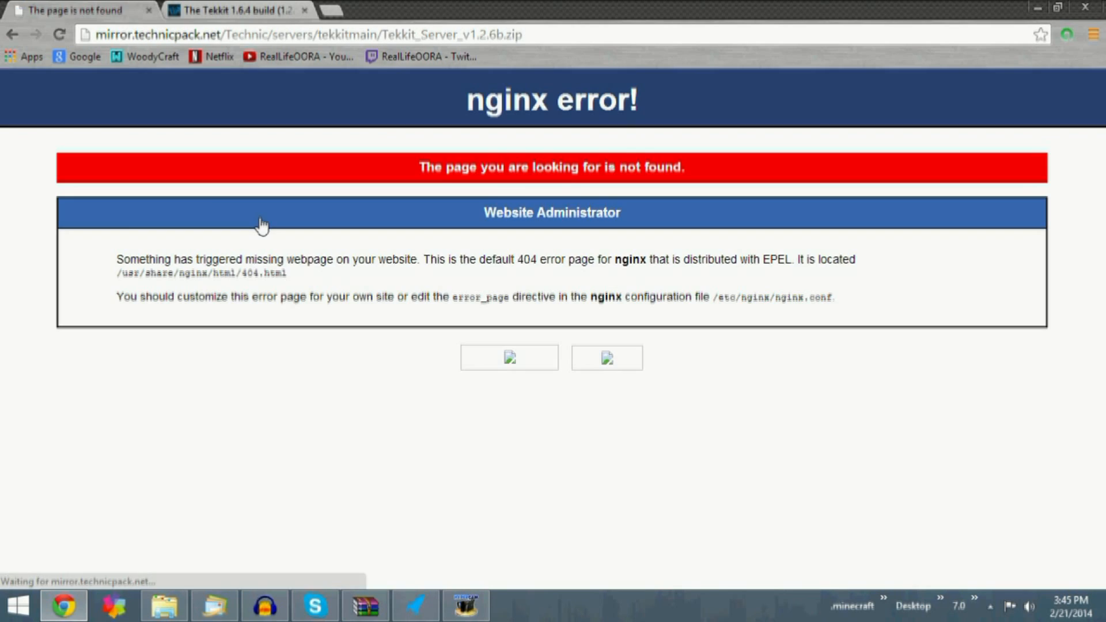
pyautogui.moveTo(302, 138)
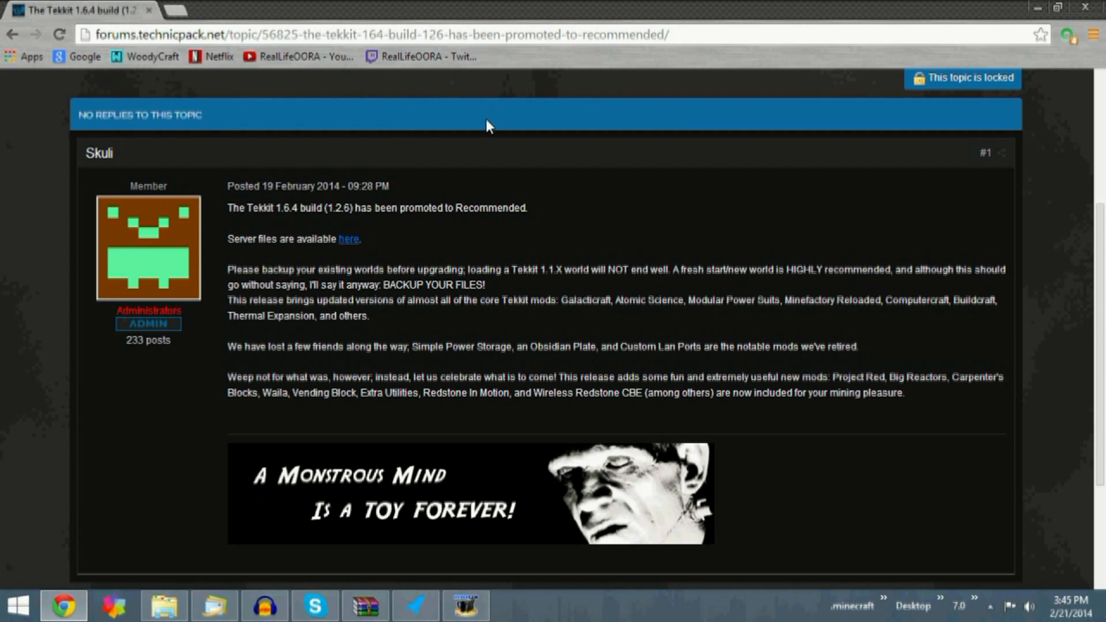
pyautogui.moveTo(267, 202)
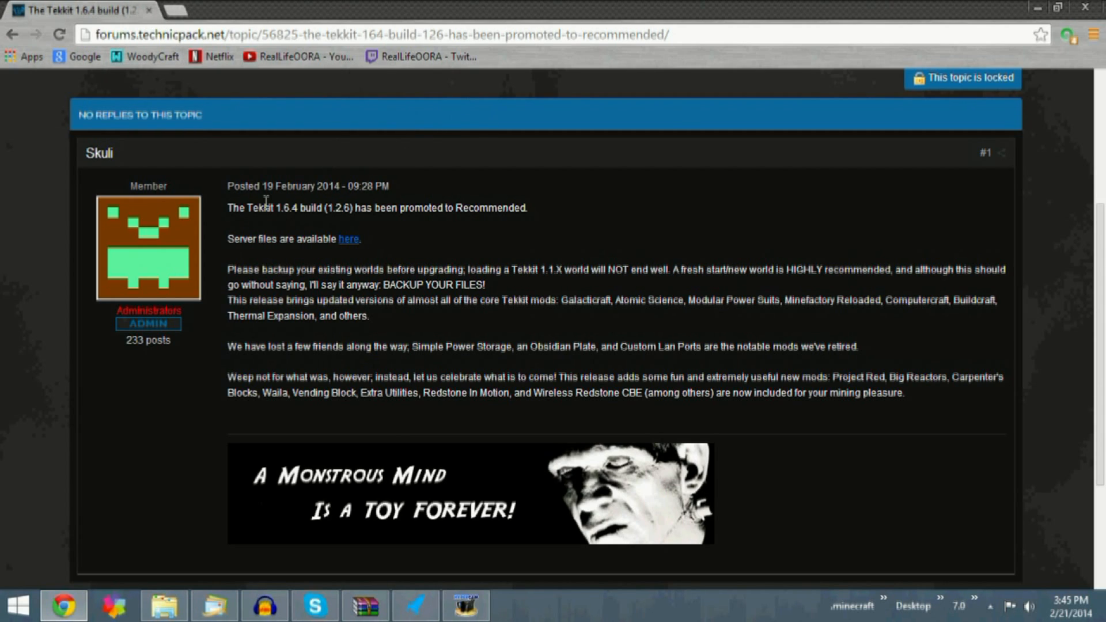
pyautogui.moveTo(291, 231)
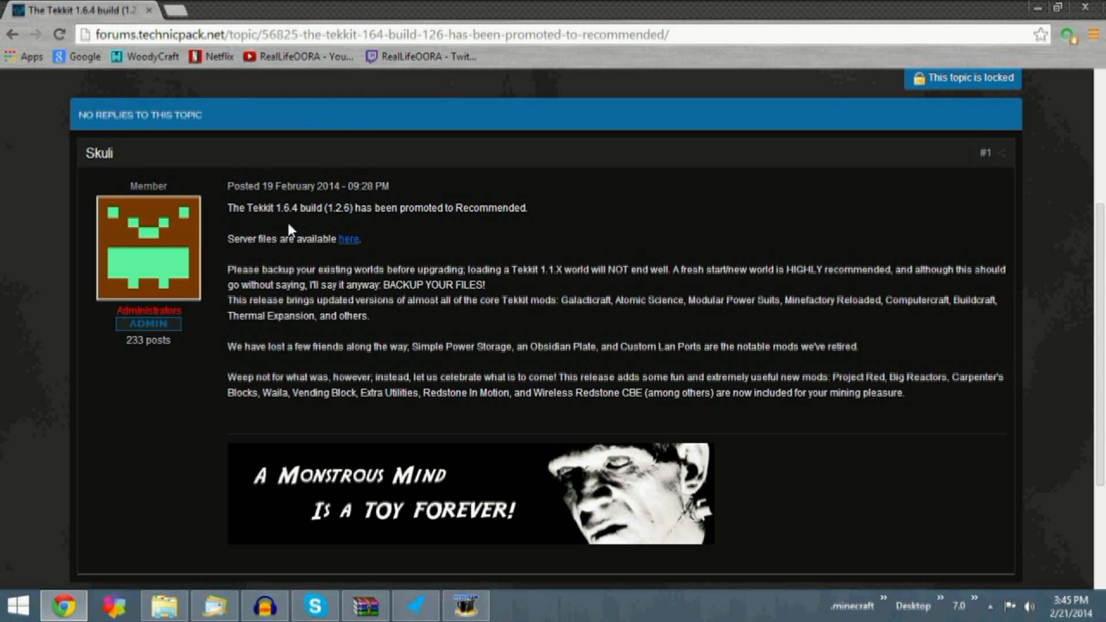
pyautogui.moveTo(286, 212)
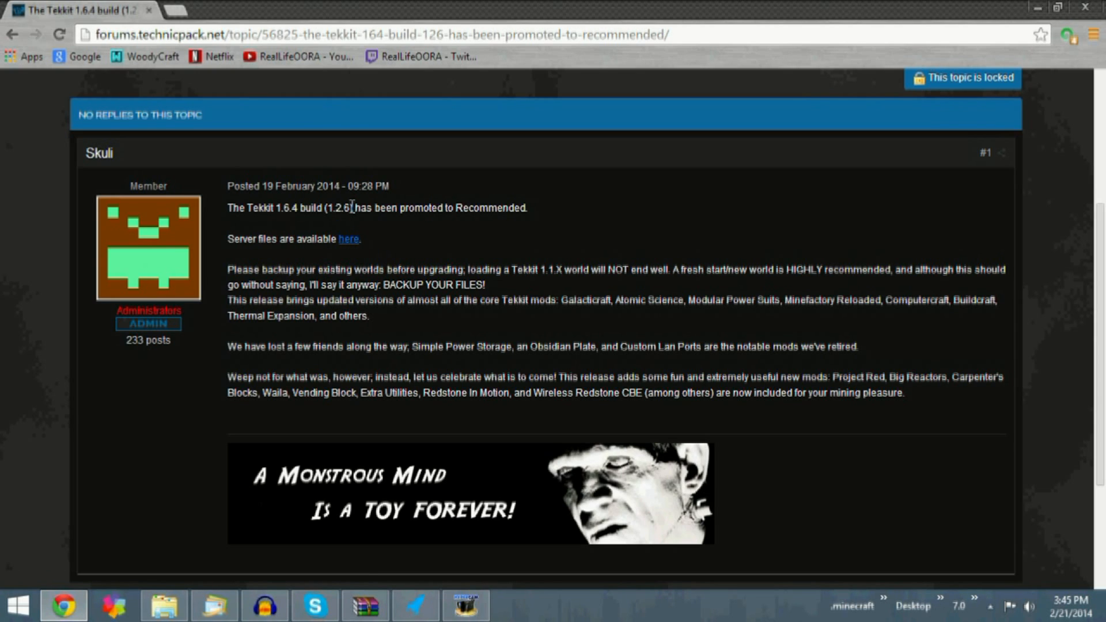
pyautogui.moveTo(497, 205)
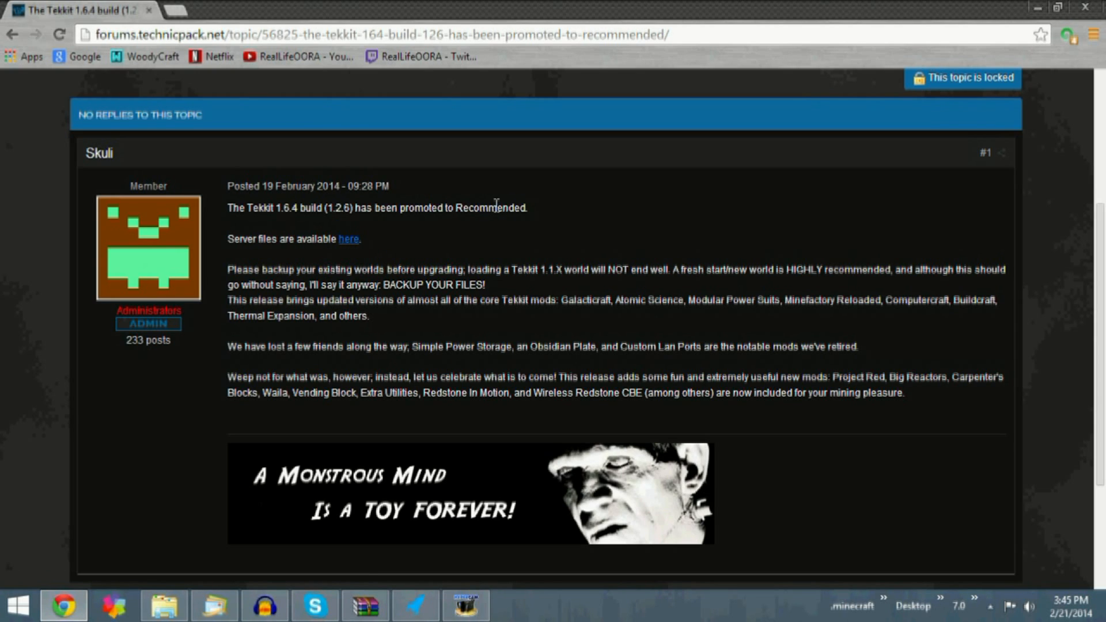
pyautogui.moveTo(317, 242)
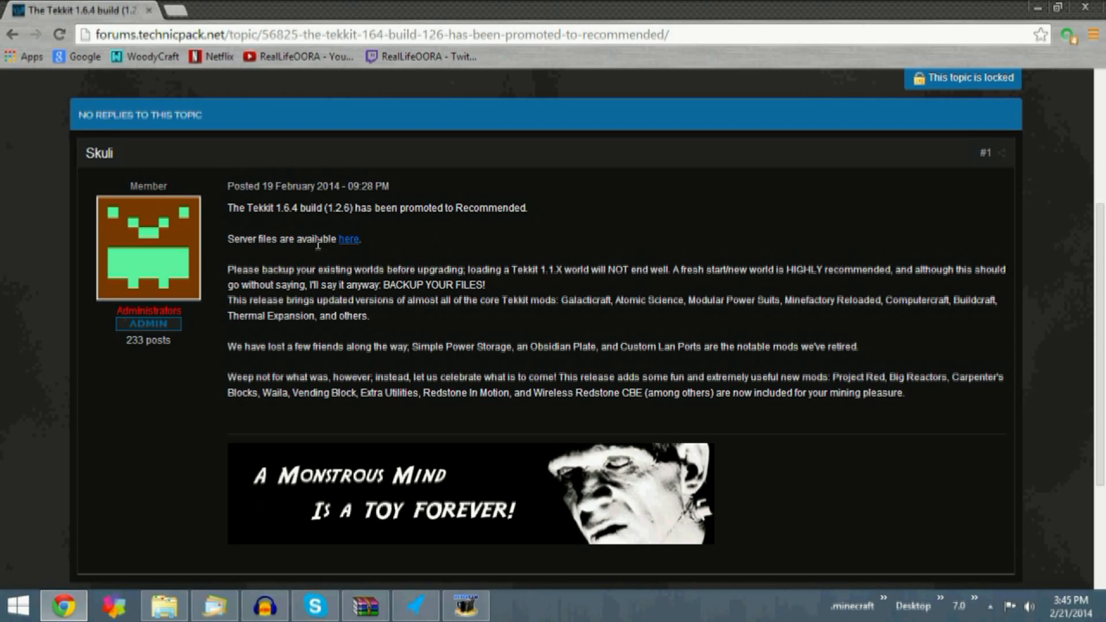
pyautogui.moveTo(215, 393)
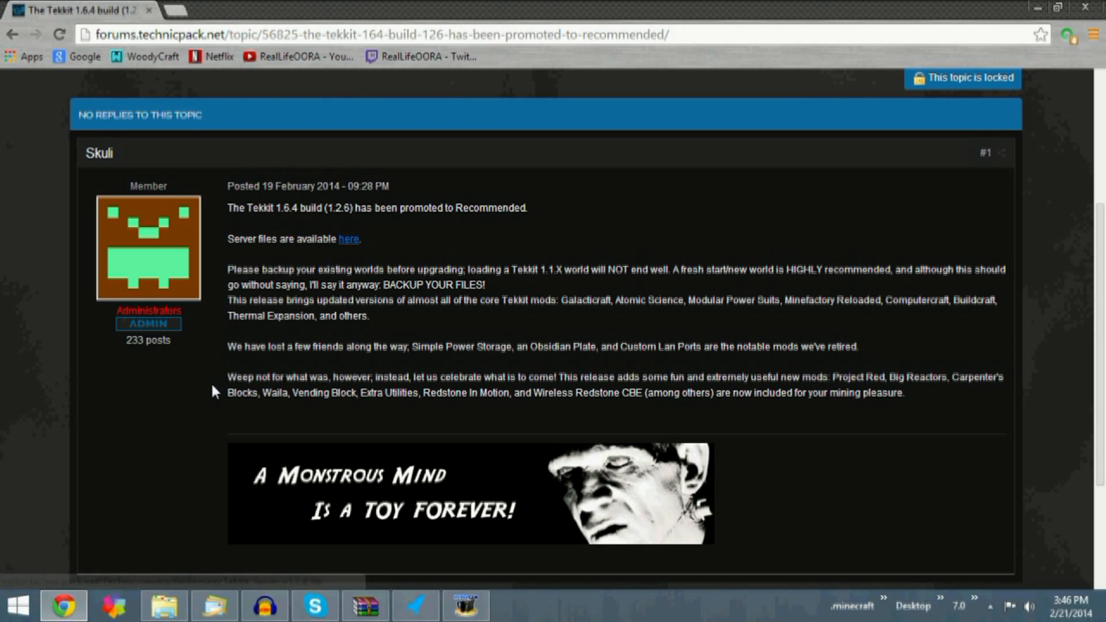
pyautogui.moveTo(344, 264)
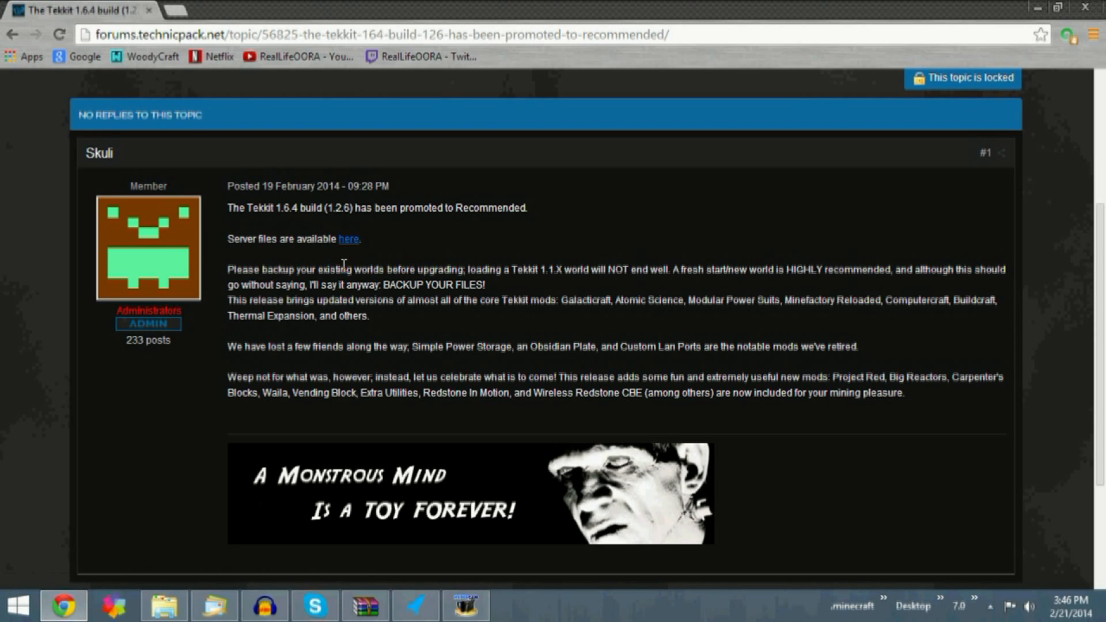
pyautogui.moveTo(258, 283)
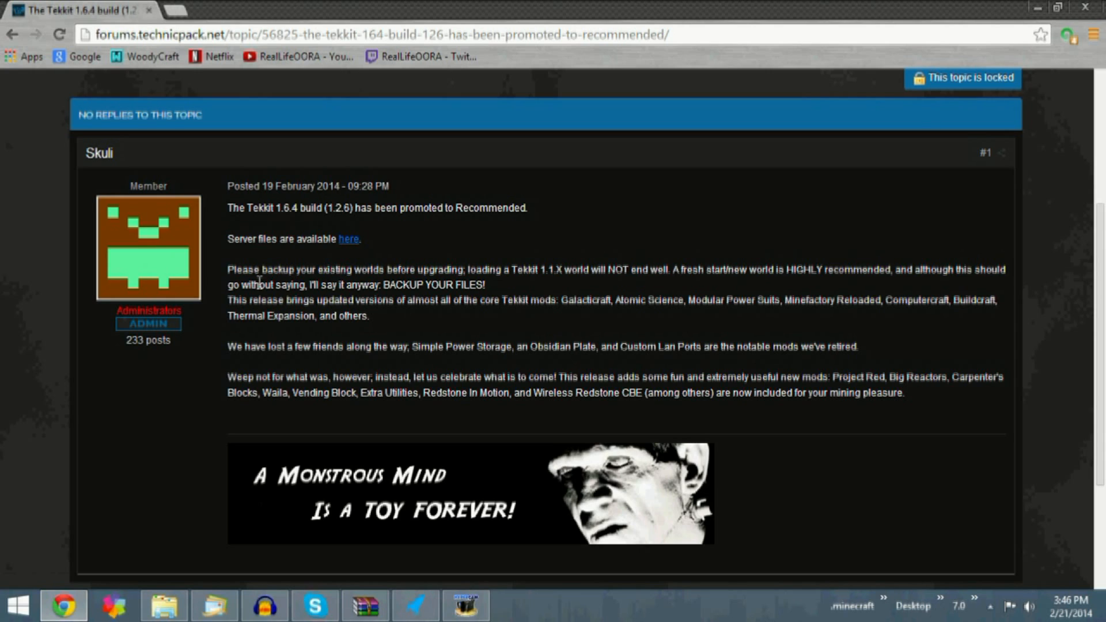
pyautogui.moveTo(623, 297)
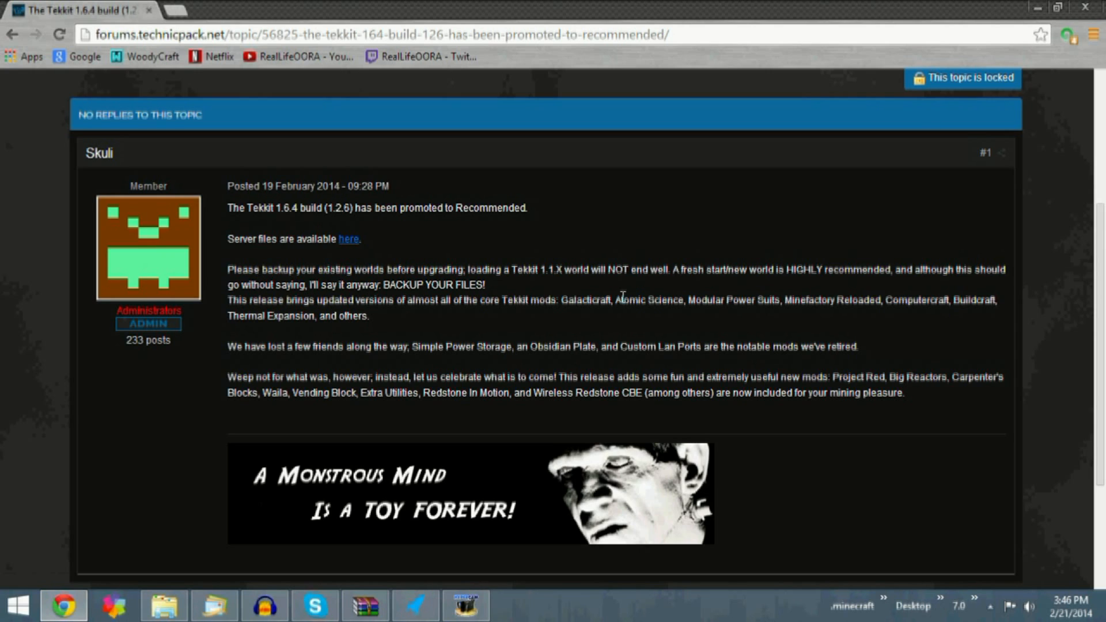
pyautogui.moveTo(766, 336)
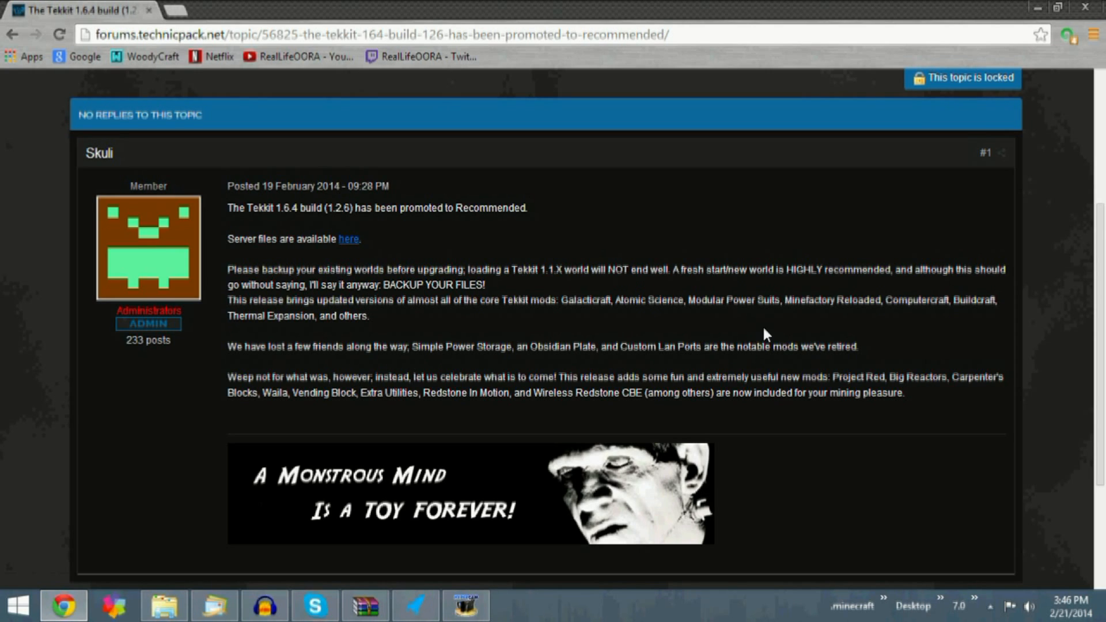
pyautogui.moveTo(565, 428)
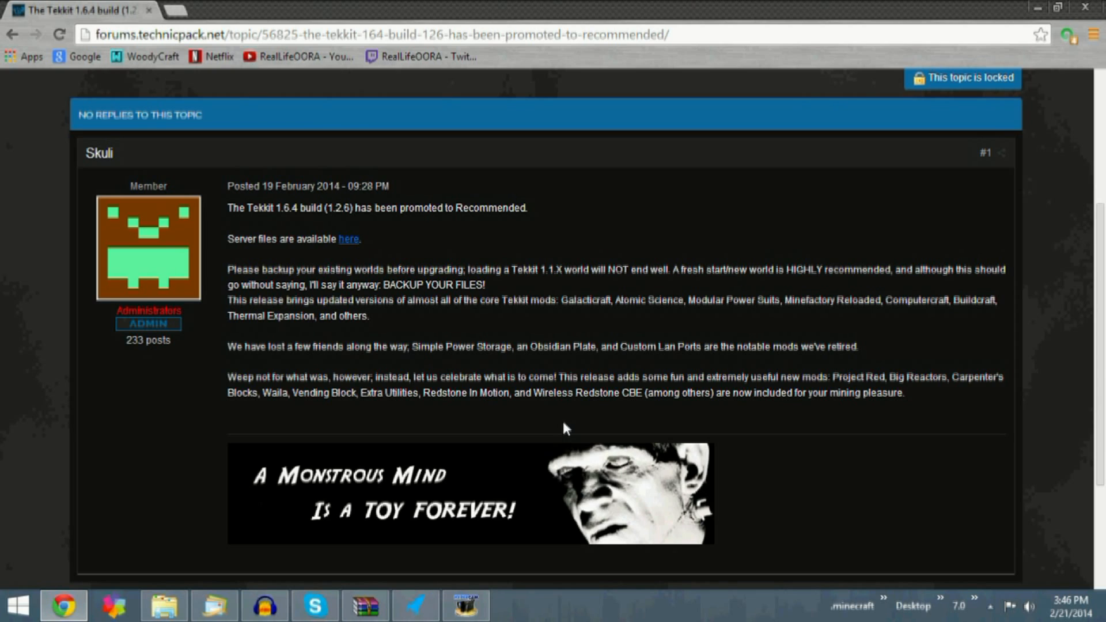
pyautogui.moveTo(419, 349)
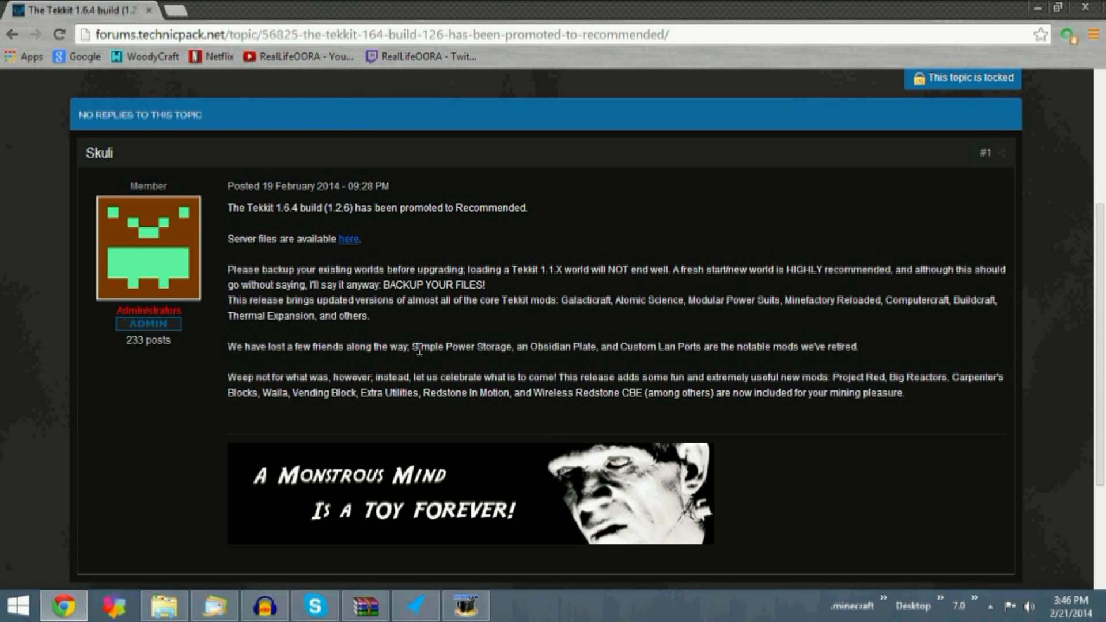
pyautogui.moveTo(639, 362)
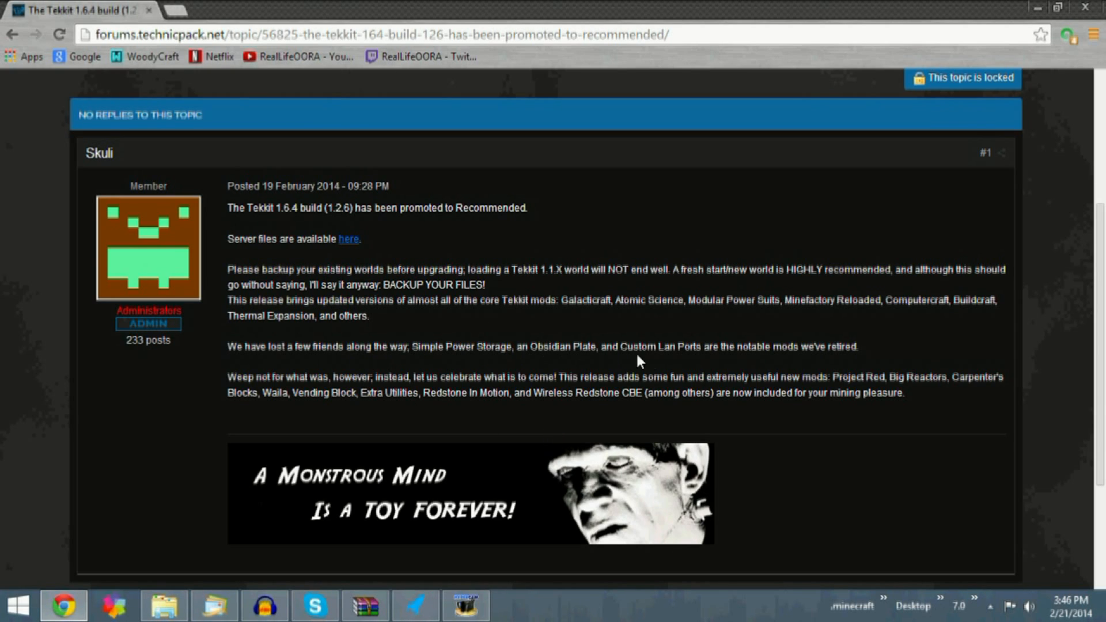
pyautogui.moveTo(546, 351)
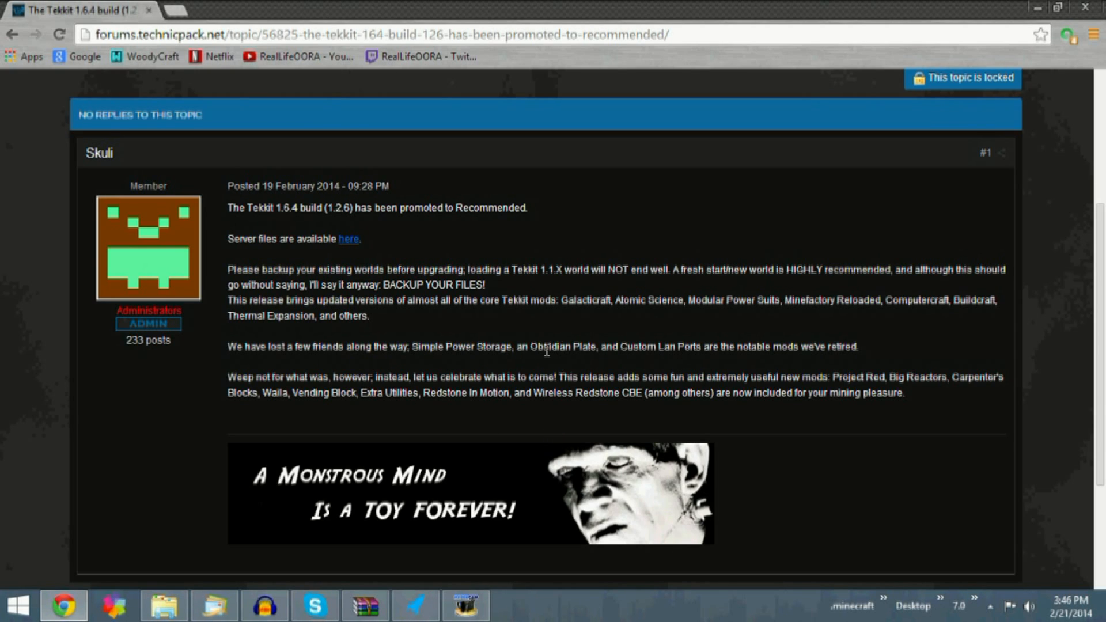
pyautogui.moveTo(266, 390)
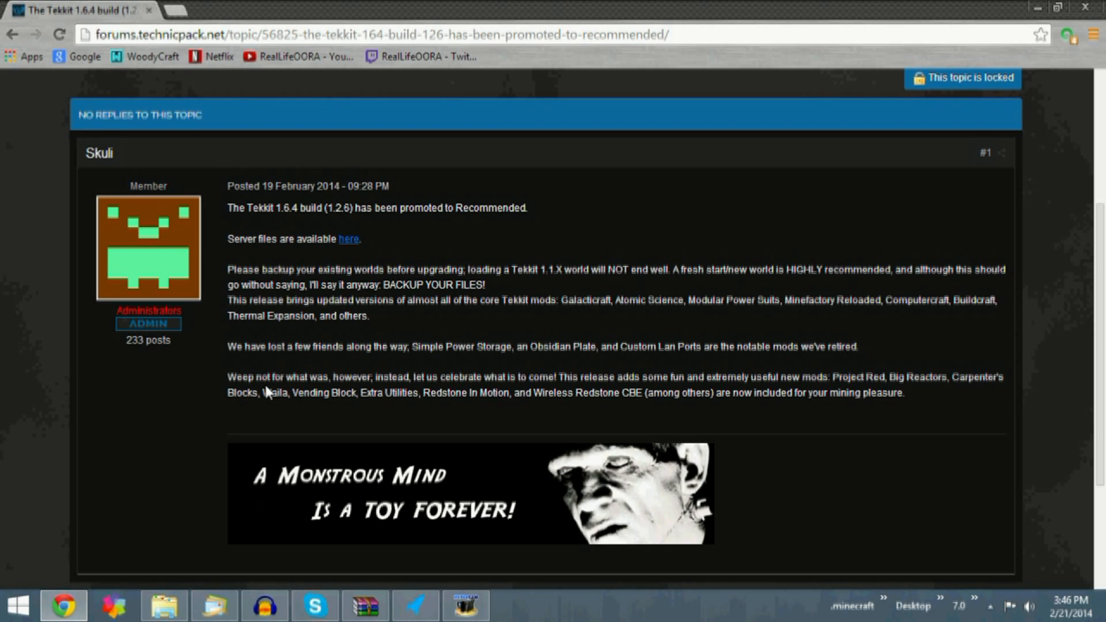
pyautogui.moveTo(851, 376)
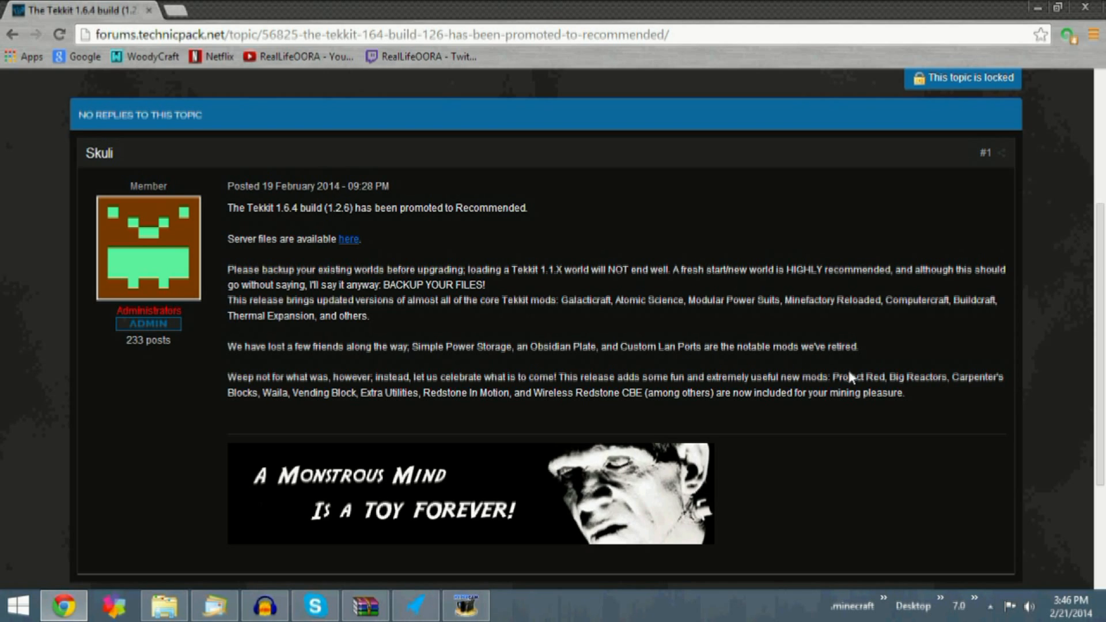
pyautogui.moveTo(933, 401)
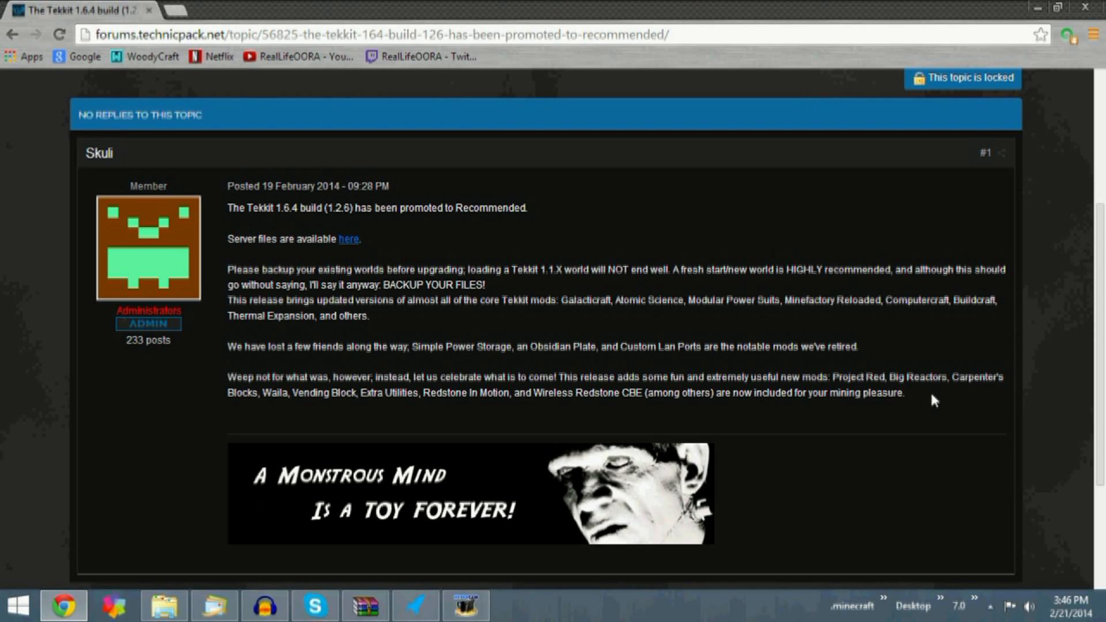
pyautogui.moveTo(491, 376)
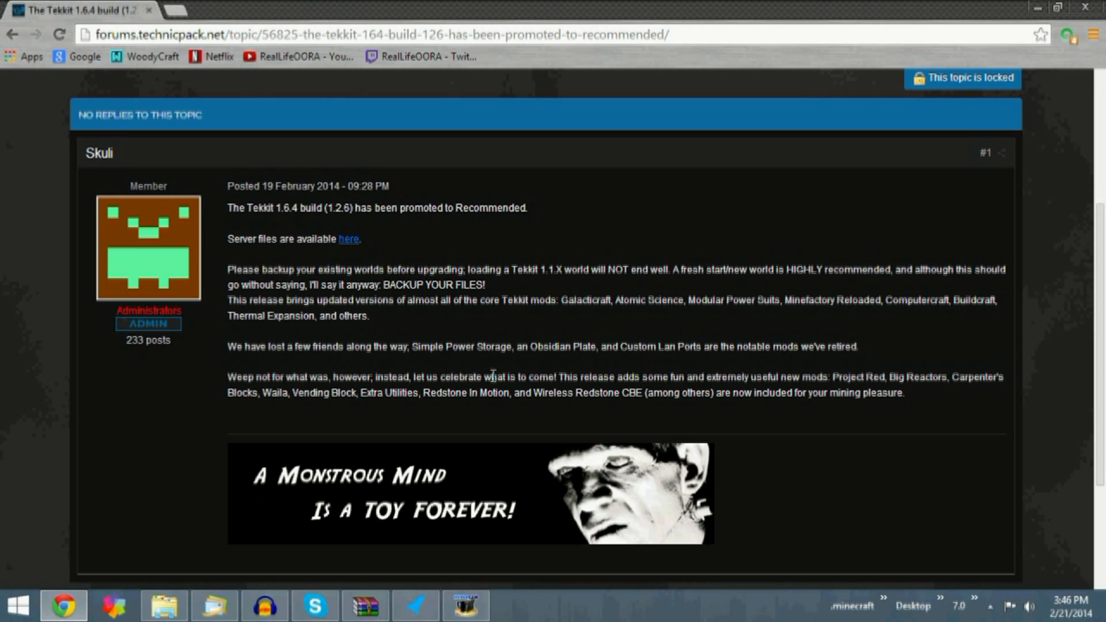
pyautogui.moveTo(278, 396)
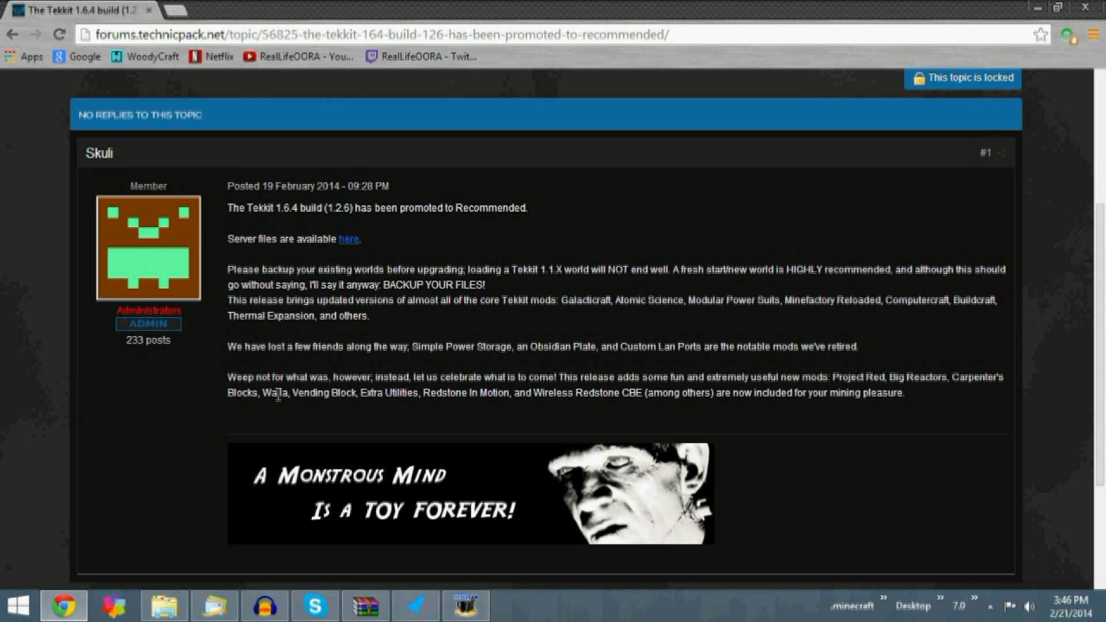
pyautogui.moveTo(286, 408)
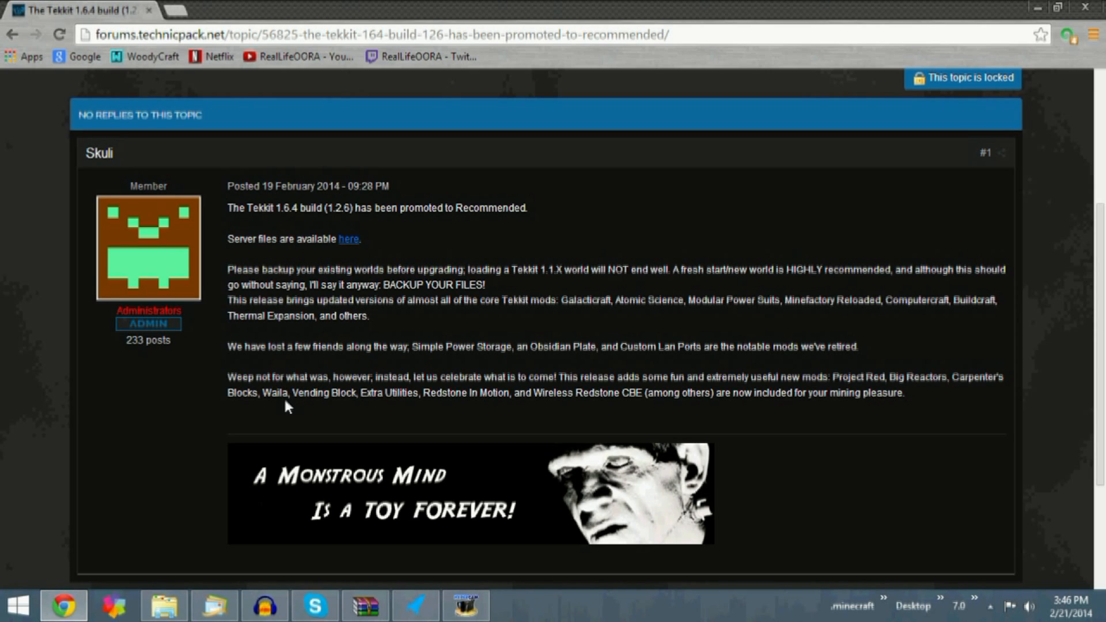
pyautogui.moveTo(345, 390)
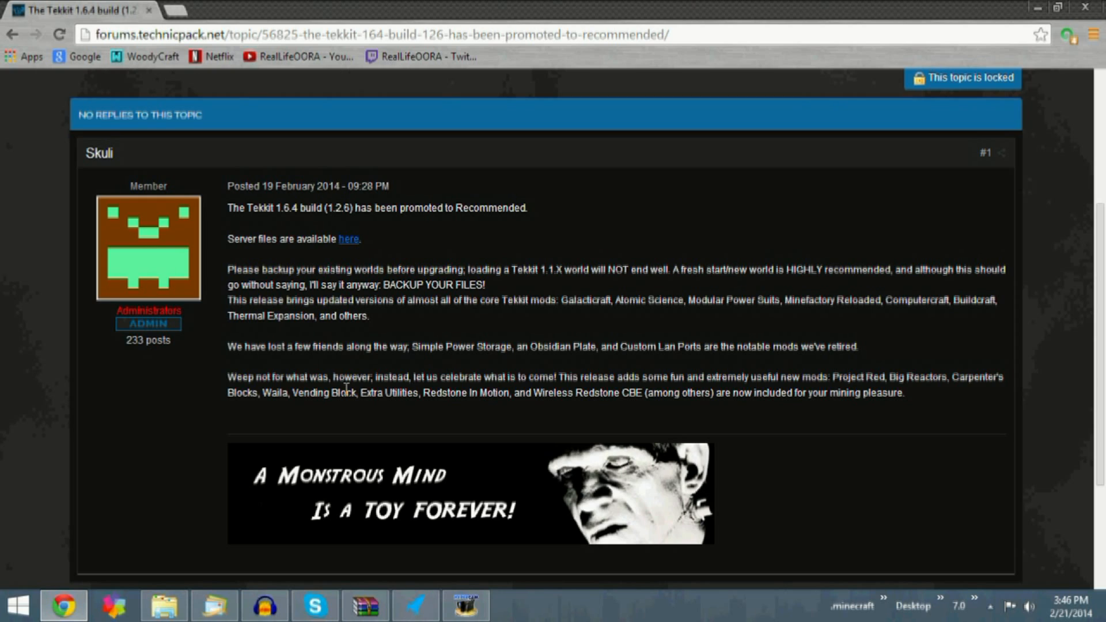
pyautogui.moveTo(427, 390)
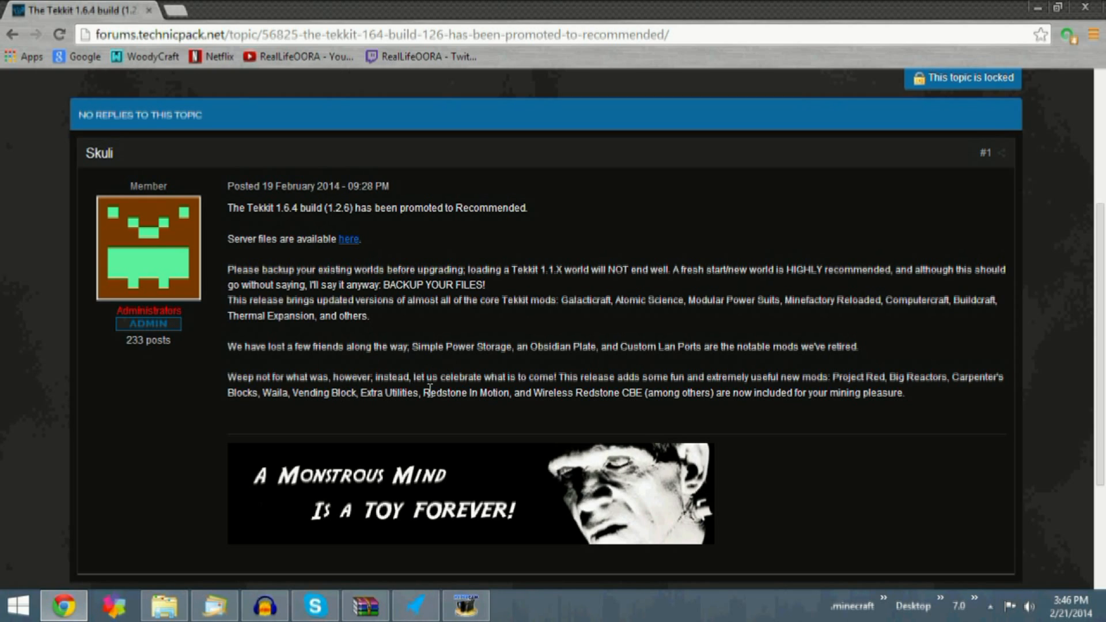
pyautogui.moveTo(588, 391)
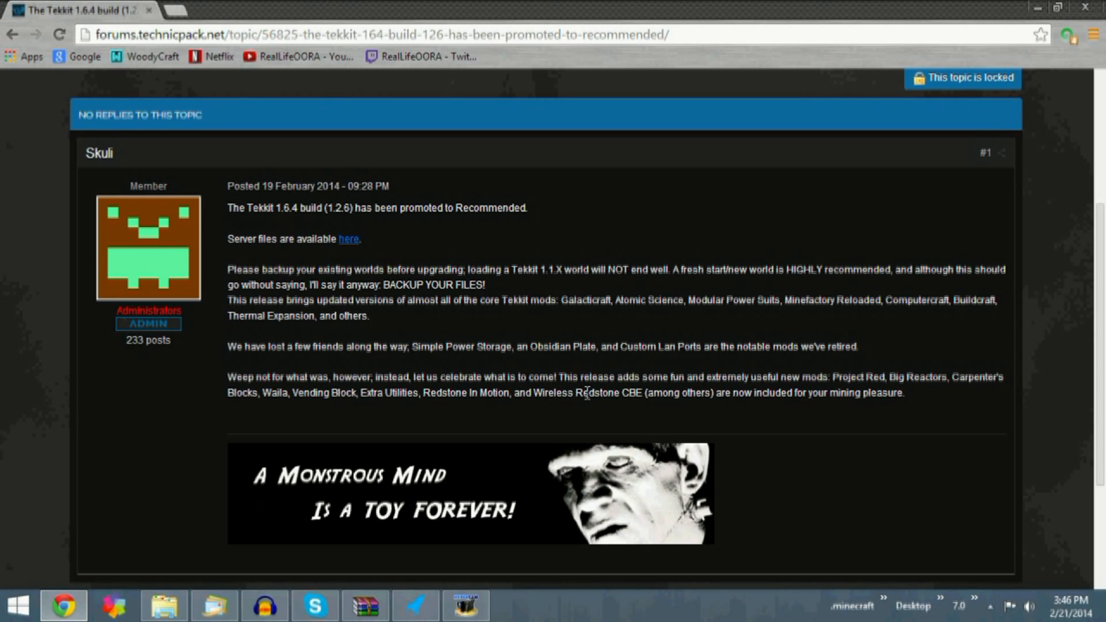
pyautogui.moveTo(727, 411)
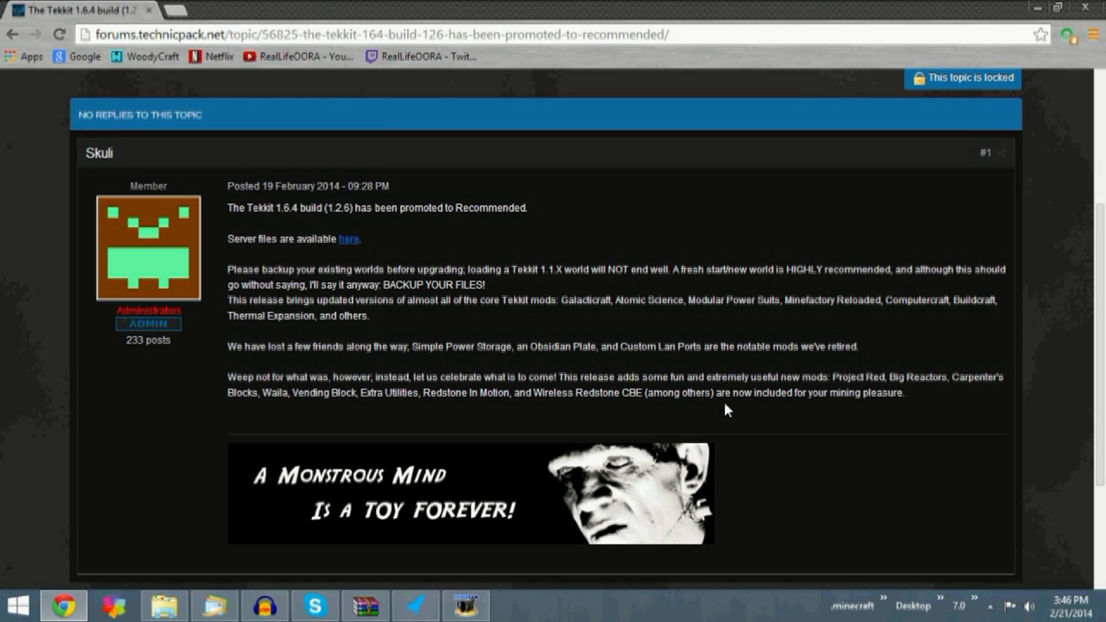
# - Download Tekkit_Server_v1.2.6.zip via the 'here' server files link
pyautogui.click(349, 239)
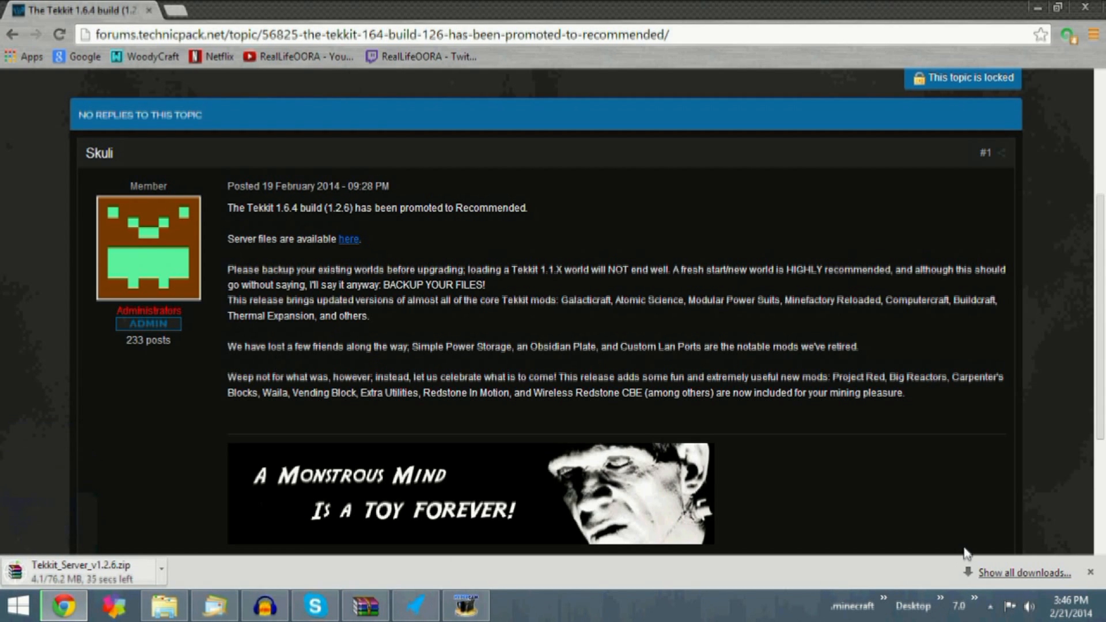
pyautogui.moveTo(680, 567)
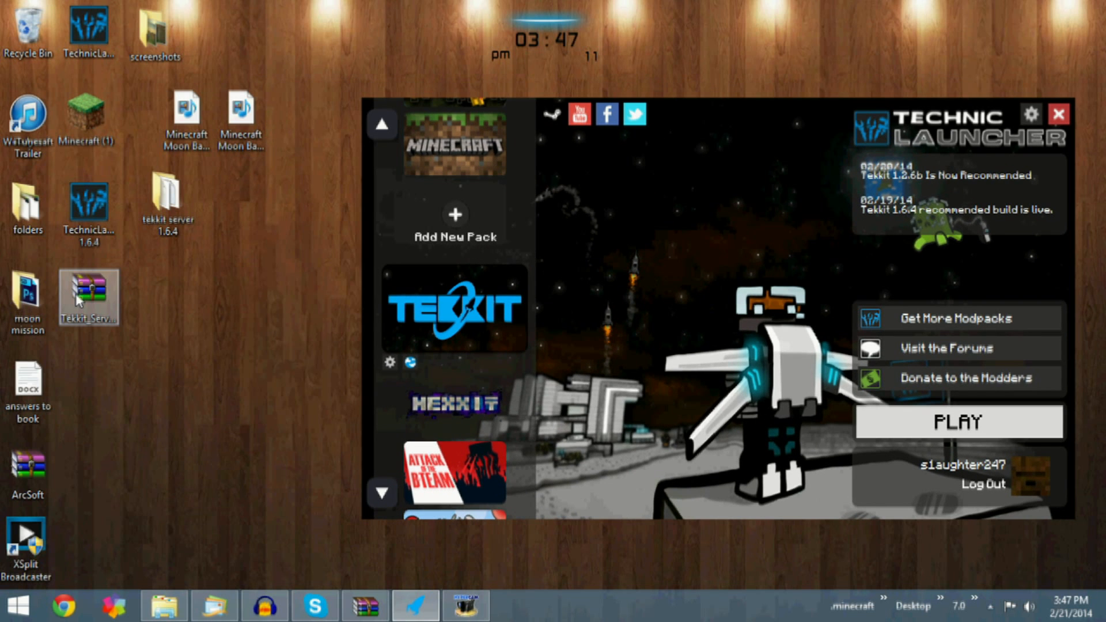
pyautogui.doubleClick(88, 296)
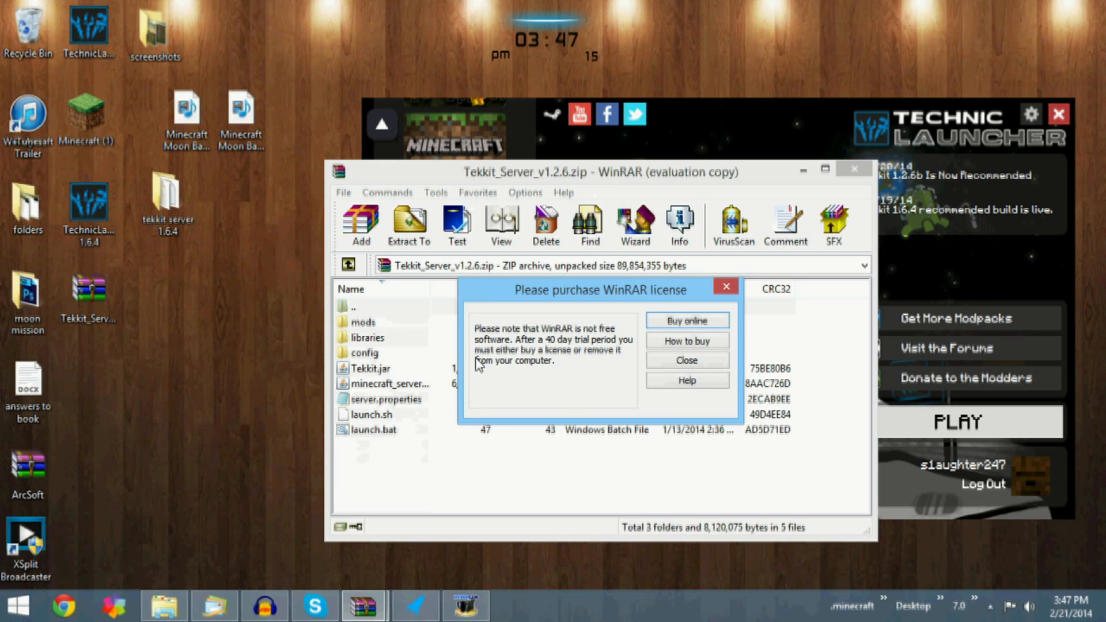
pyautogui.click(686, 360)
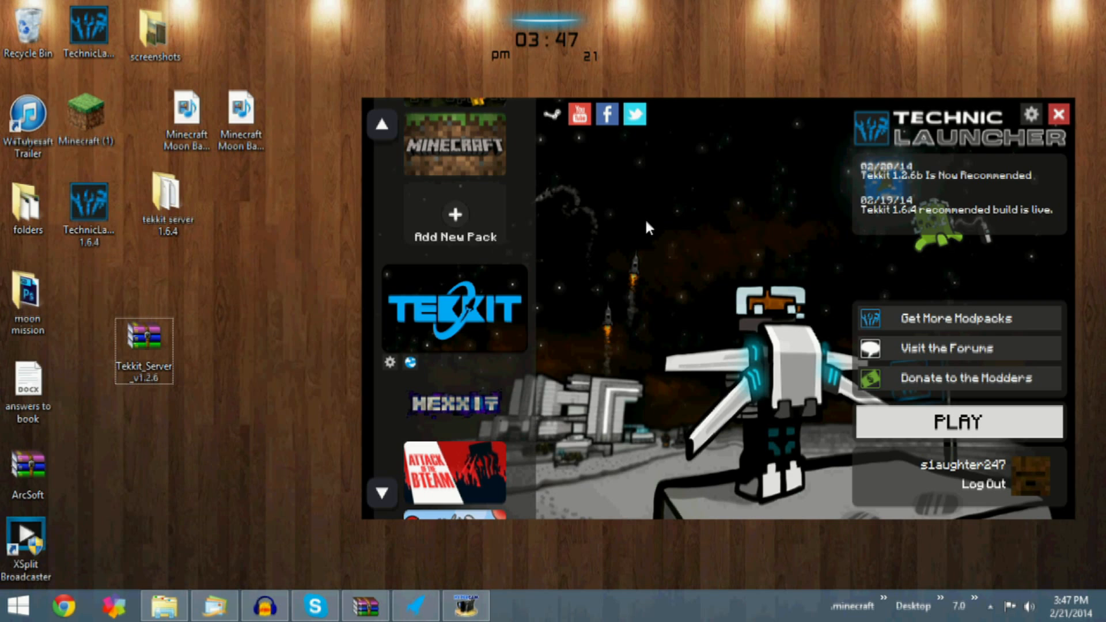
pyautogui.moveTo(480, 245)
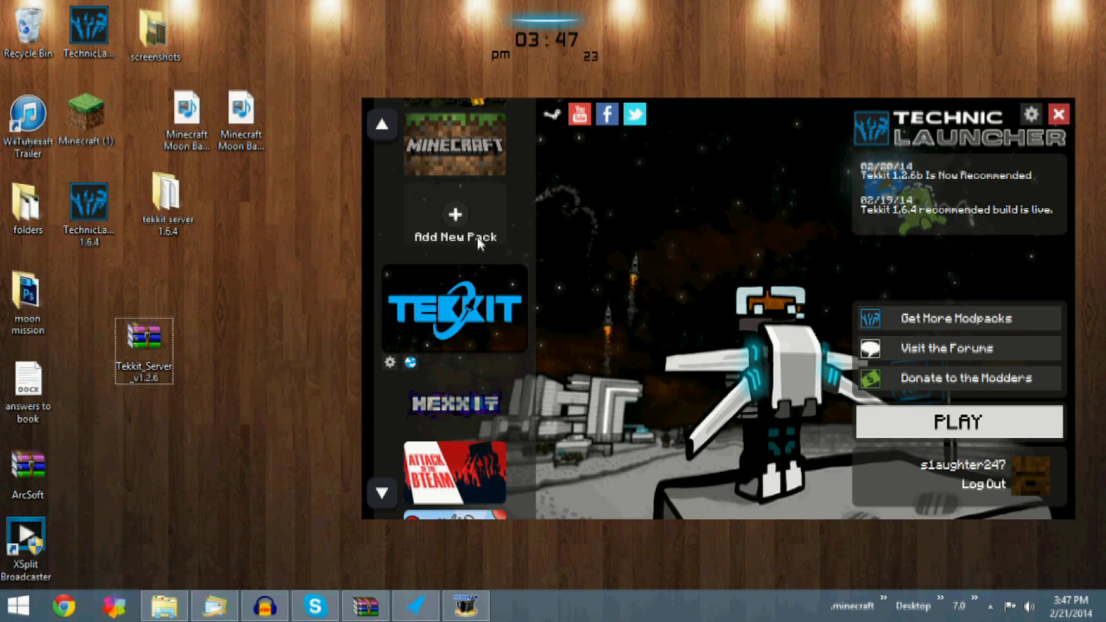
pyautogui.moveTo(434, 171)
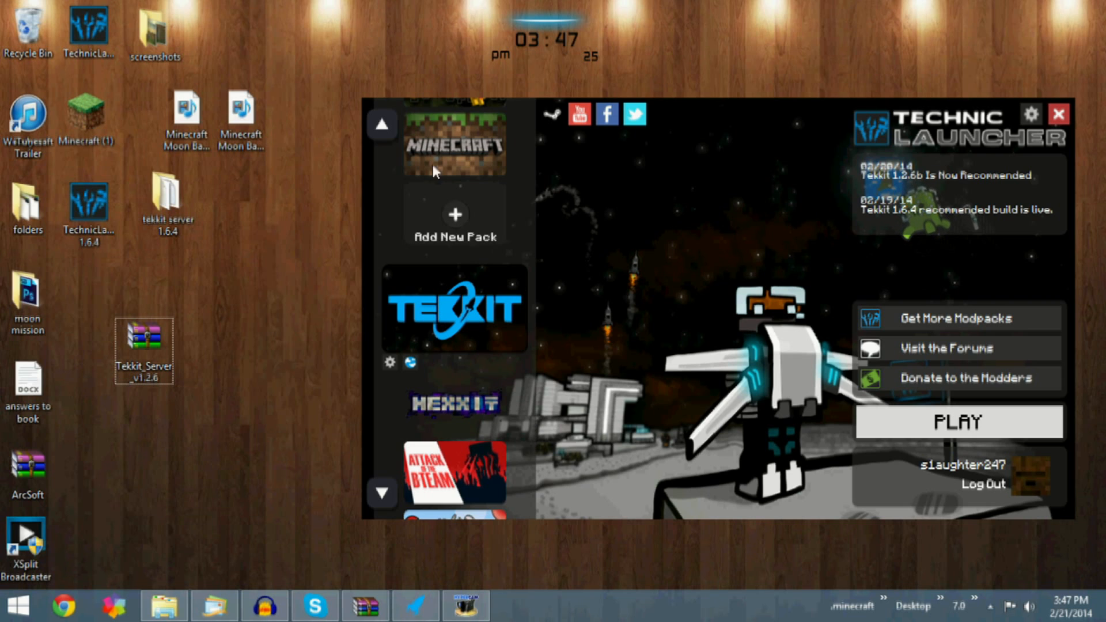
pyautogui.moveTo(549, 331)
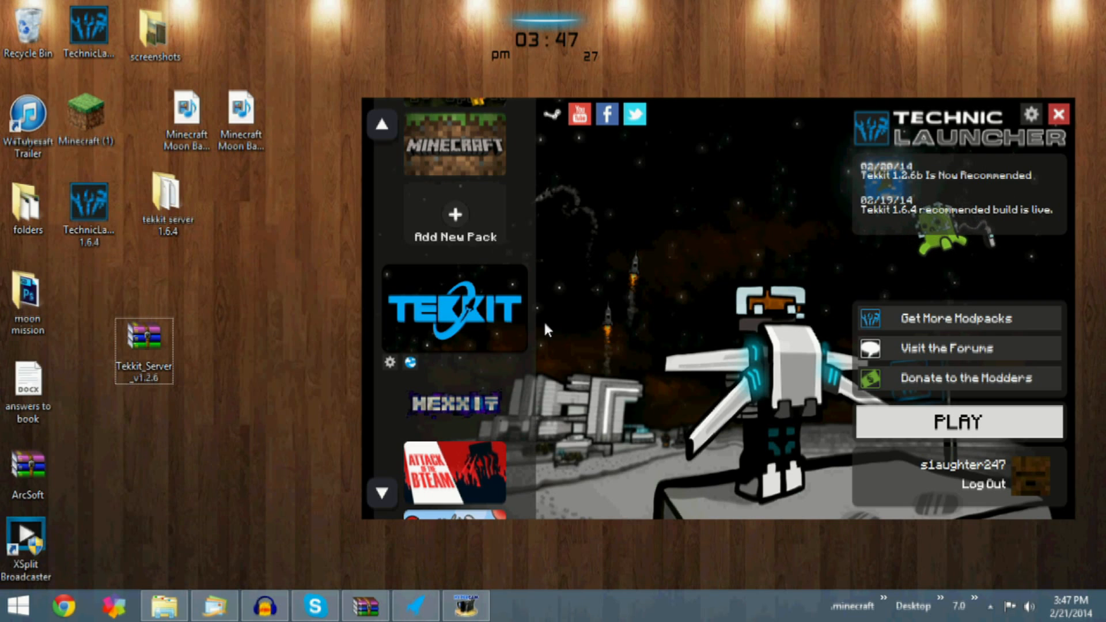
pyautogui.moveTo(808, 378)
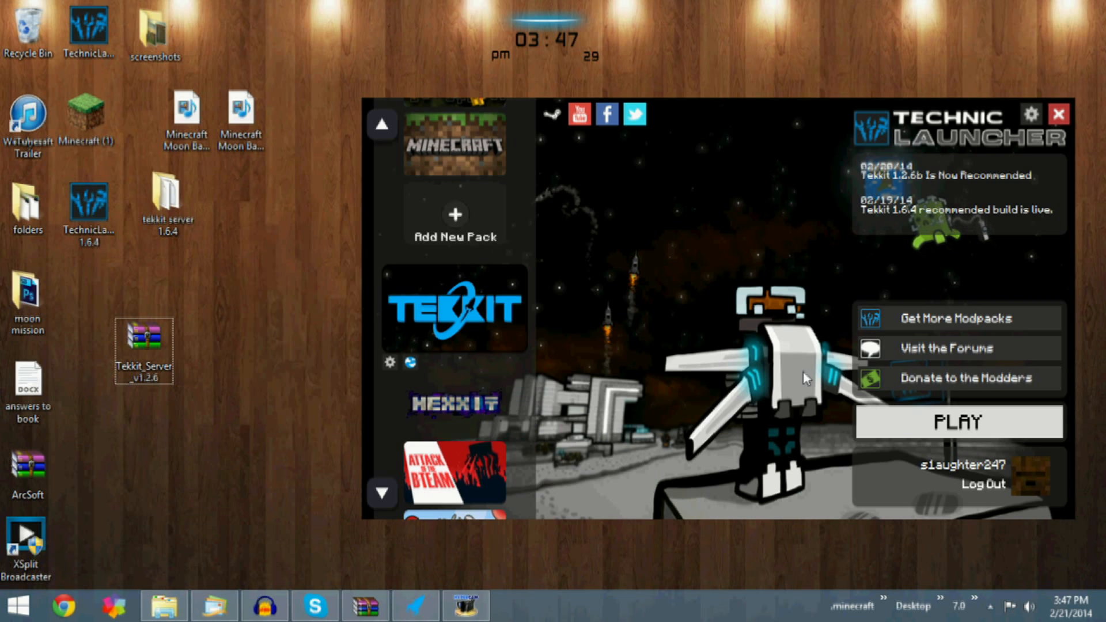
pyautogui.moveTo(733, 141)
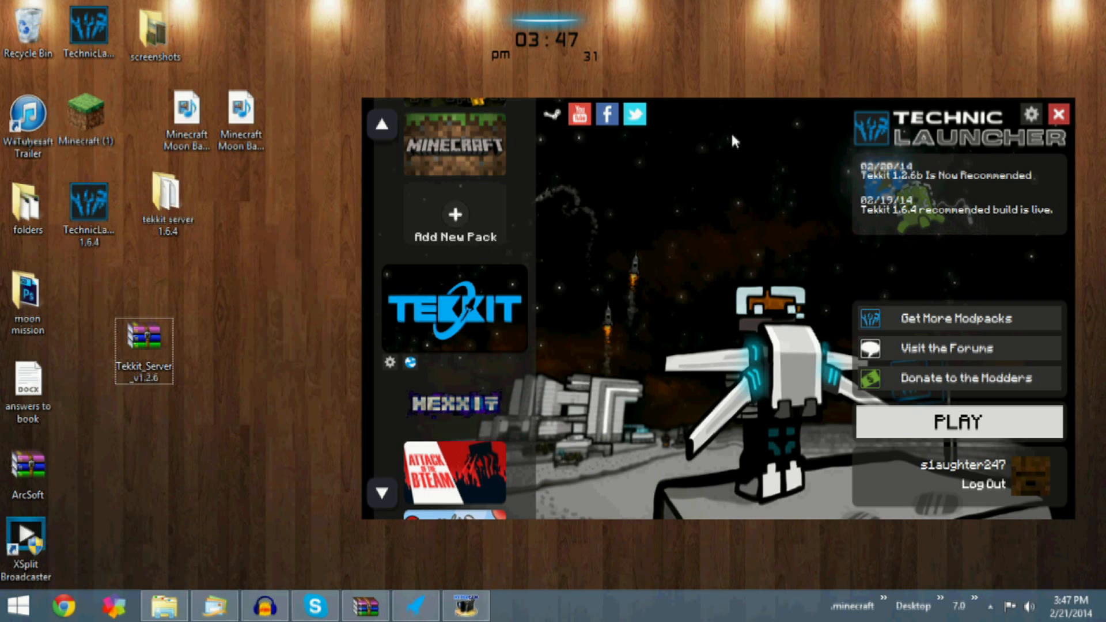
pyautogui.moveTo(723, 67)
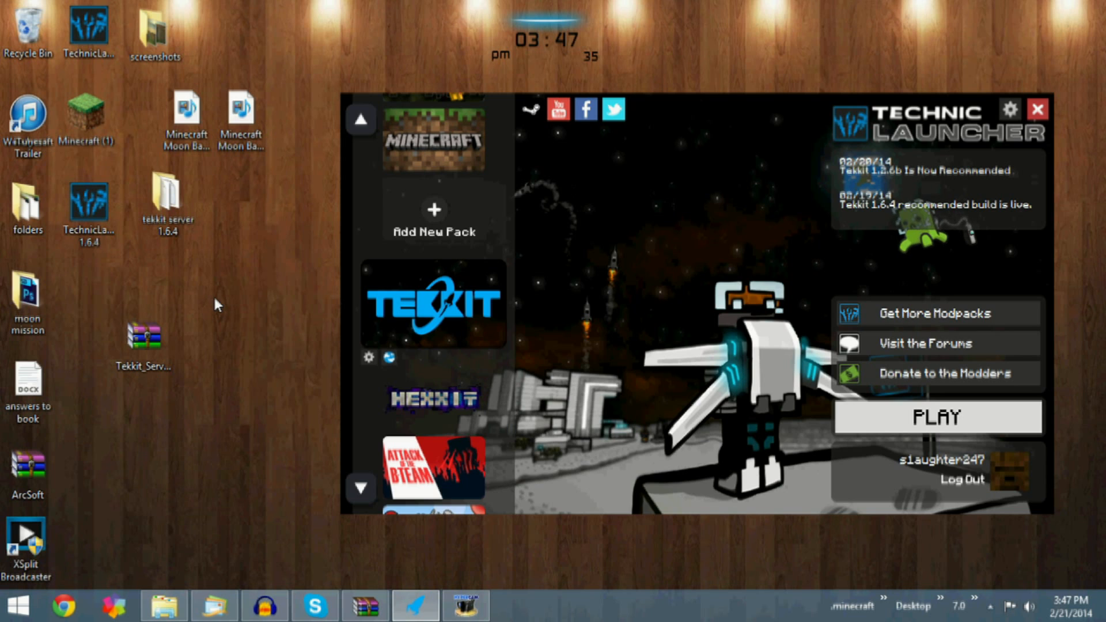
# - Create a desktop folder named tekkit and open Tekkit_Server_v1.2.6.zip in WinRAR
pyautogui.rightClick(221, 302)
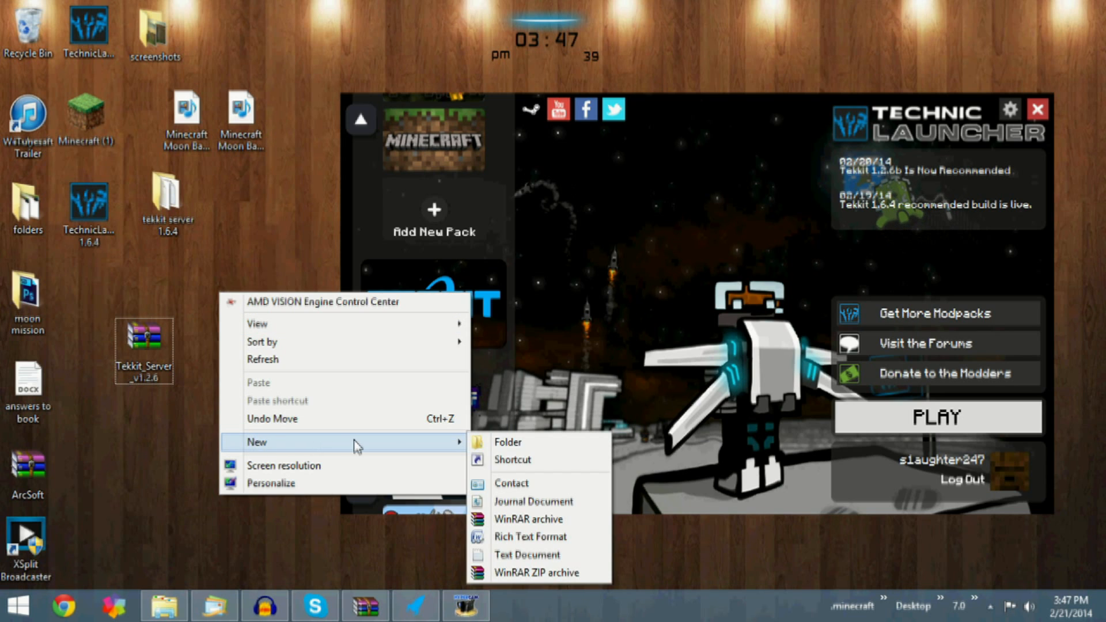
pyautogui.click(508, 442)
pyautogui.write('tekkit')
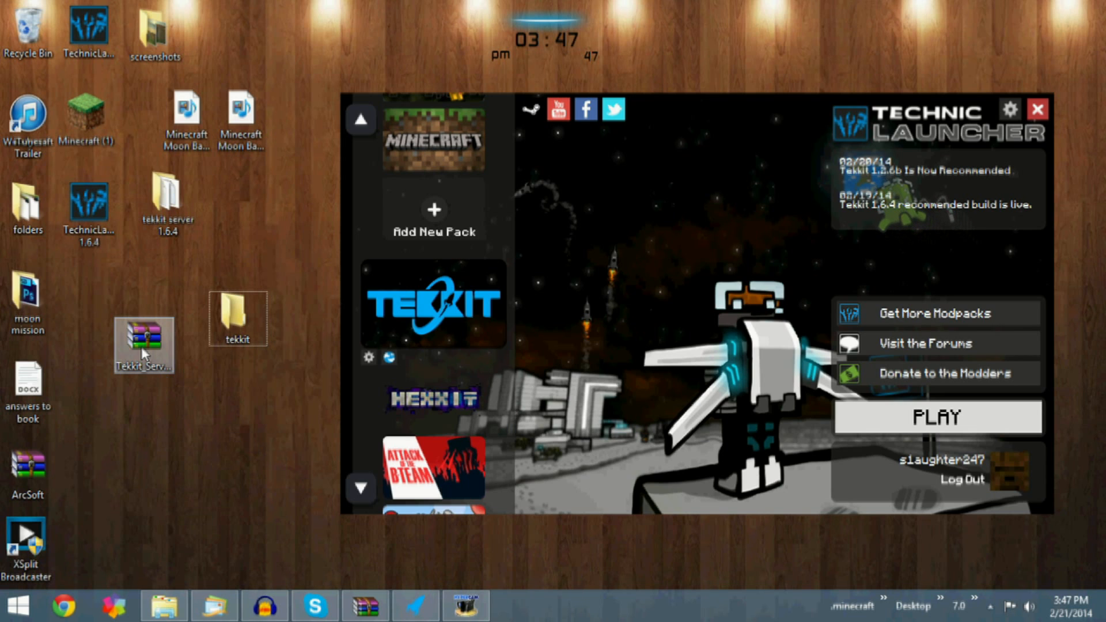
pyautogui.doubleClick(144, 345)
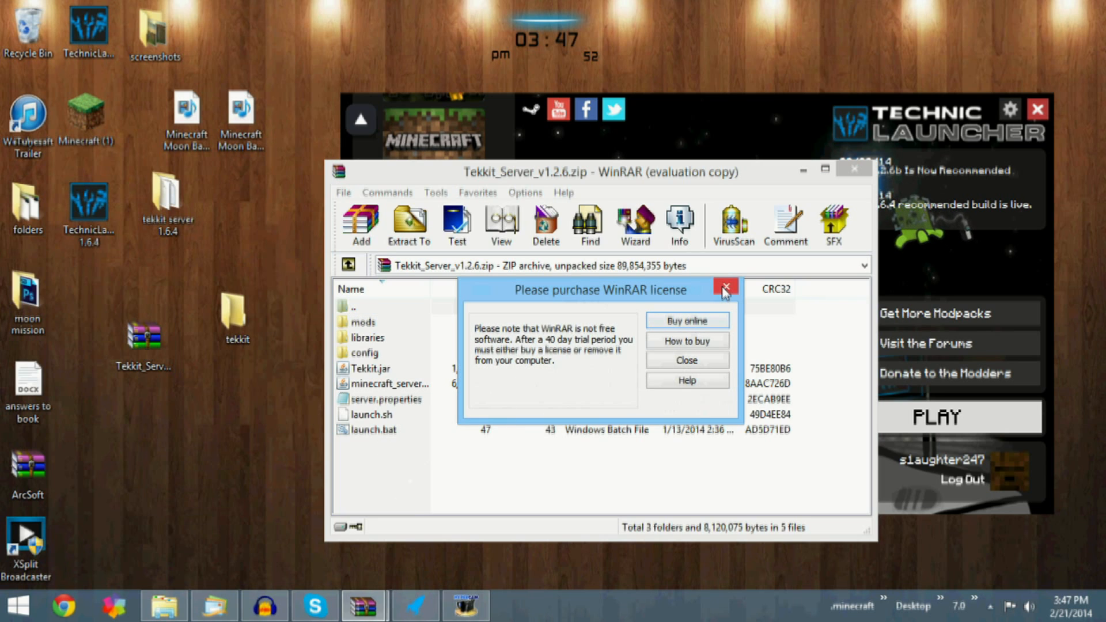
# - Dismiss the license reminder, copy all archive contents into the tekkit folder, and close WinRAR
pyautogui.click(726, 289)
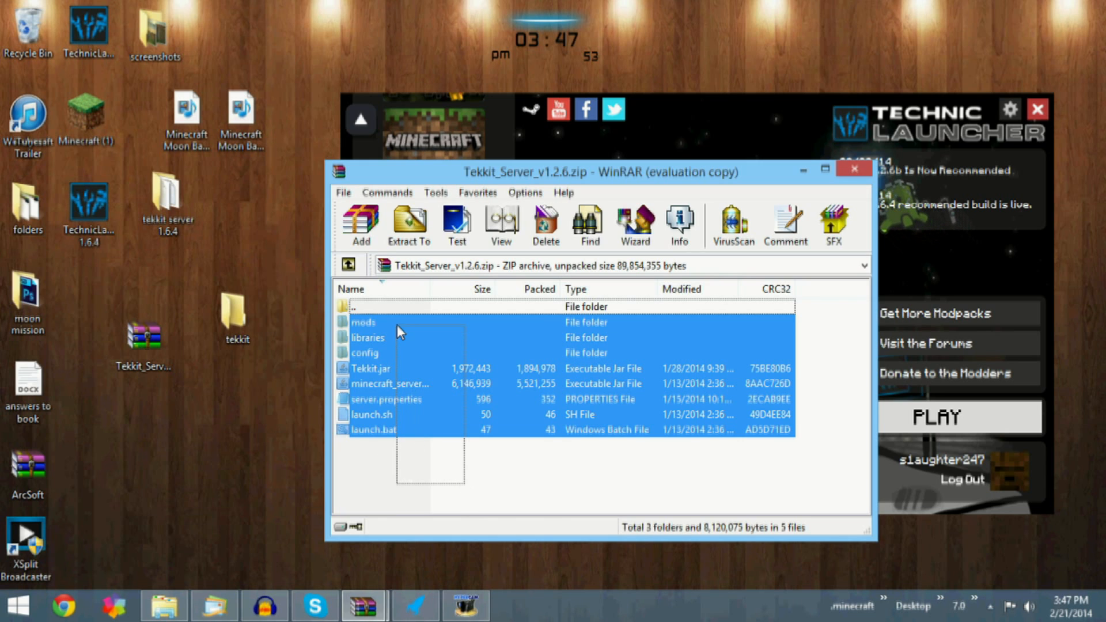
pyautogui.click(409, 224)
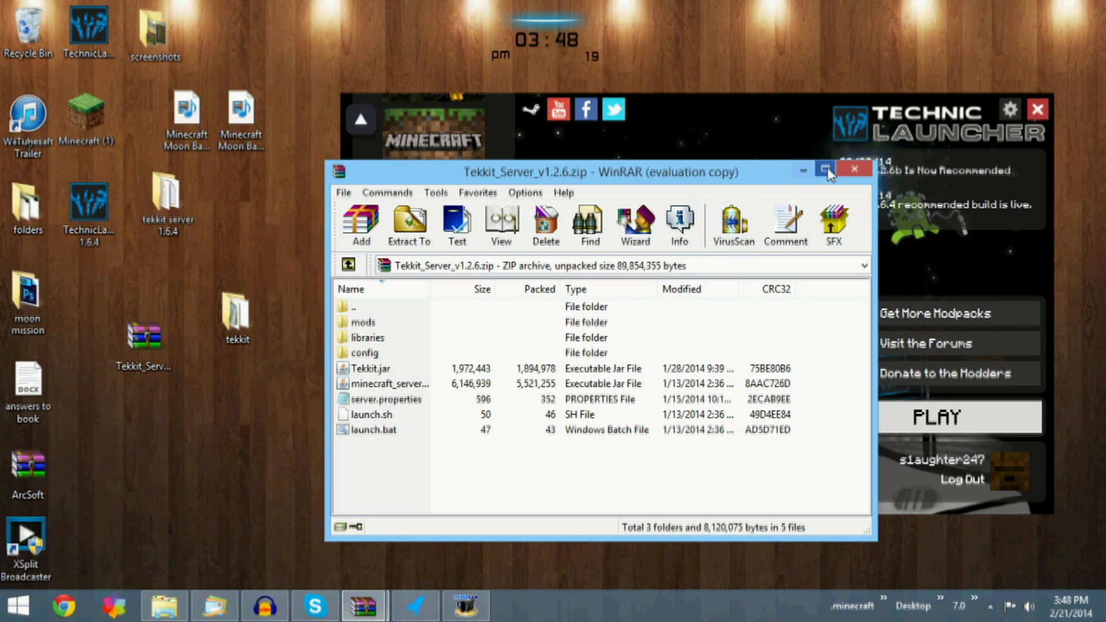
pyautogui.click(825, 172)
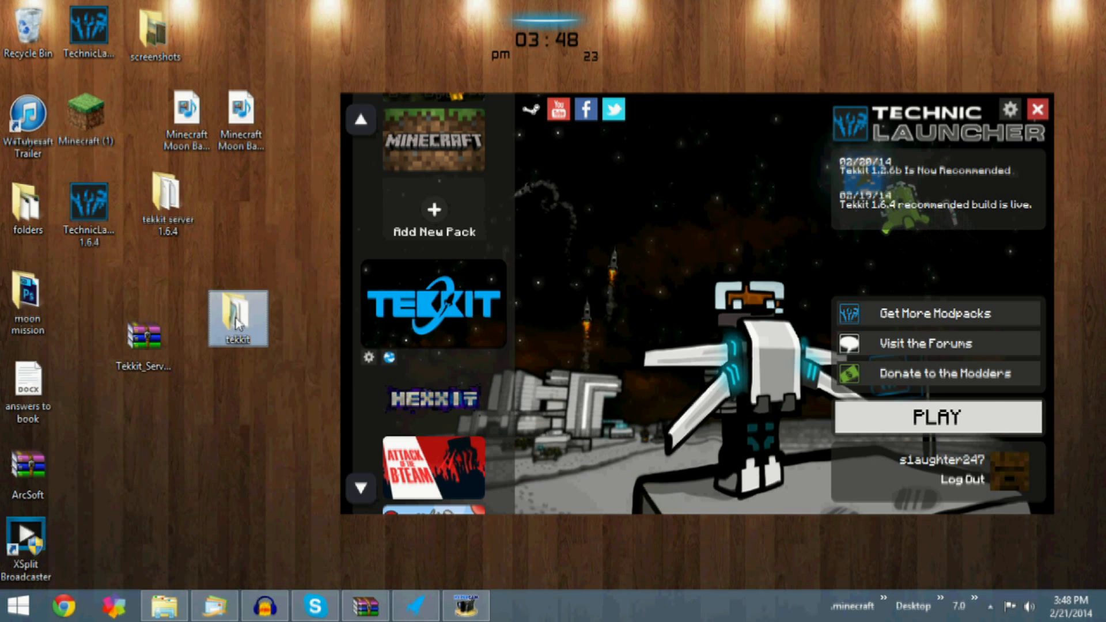
# - Open the desktop tekkit folder to check config, libraries, mods, launch scripts and jars
pyautogui.doubleClick(237, 319)
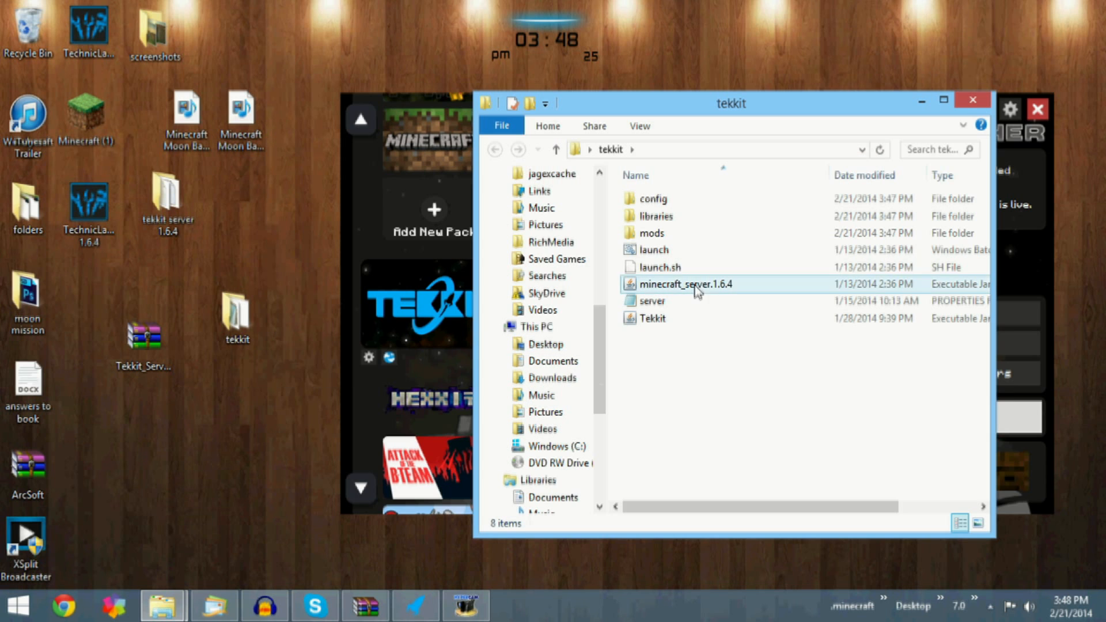
pyautogui.moveTo(654, 249)
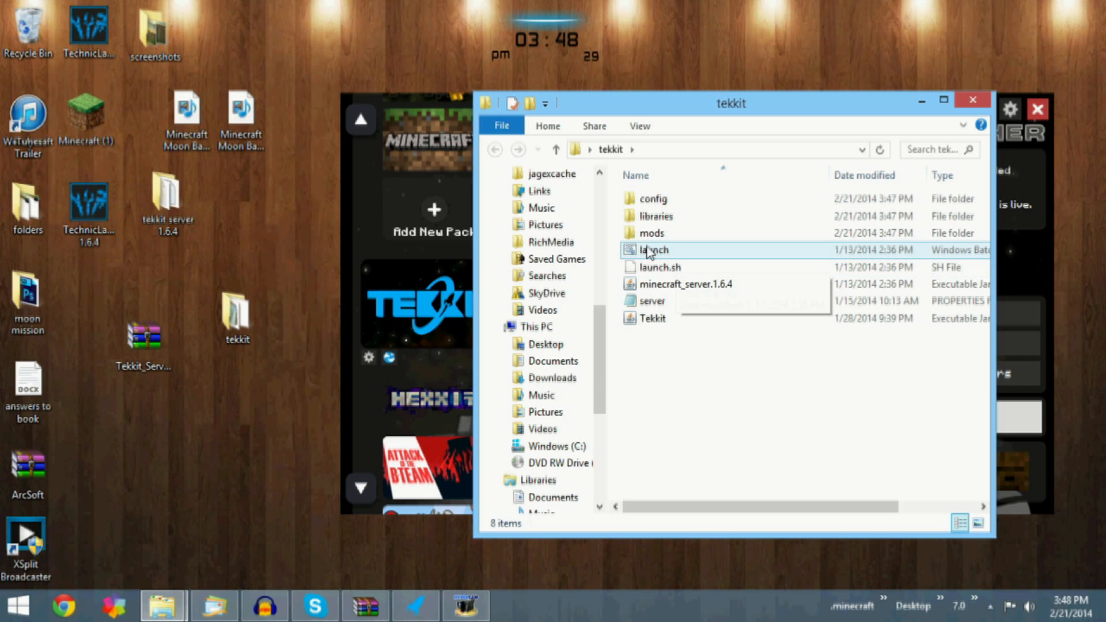
pyautogui.click(651, 318)
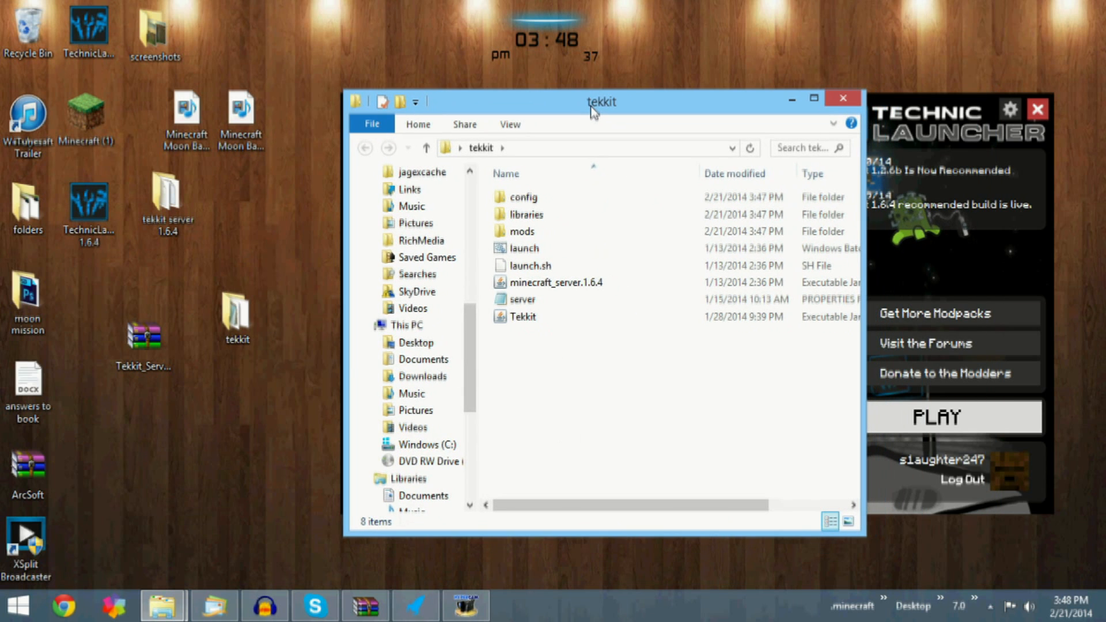
pyautogui.moveTo(254, 215)
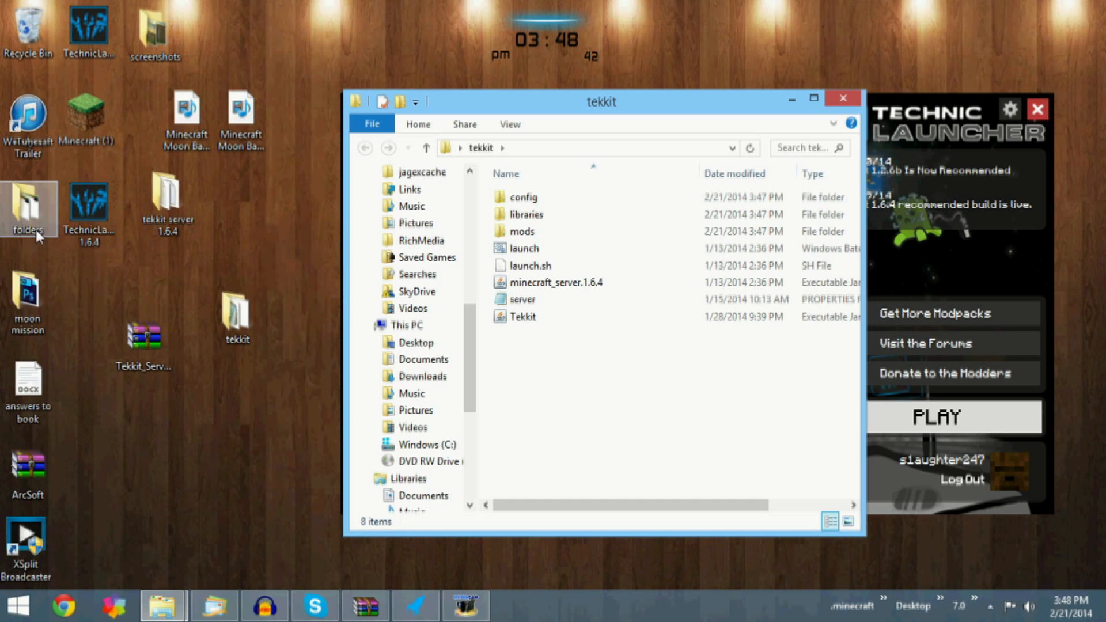
# - Open the Server folder inside 'folders' and browse its old server files
pyautogui.doubleClick(27, 205)
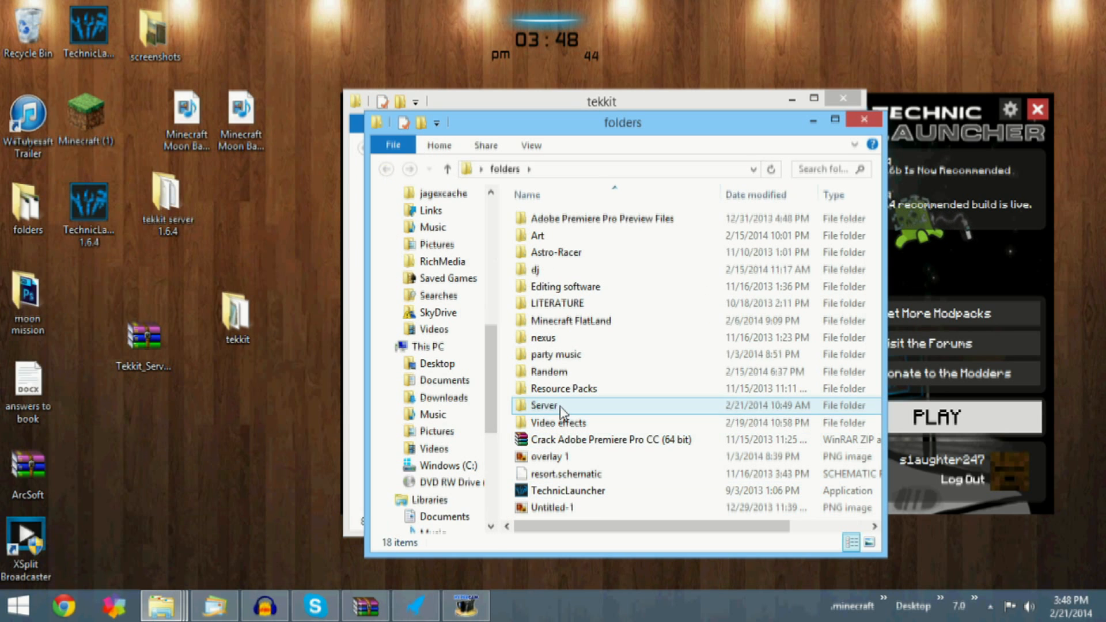
pyautogui.doubleClick(544, 405)
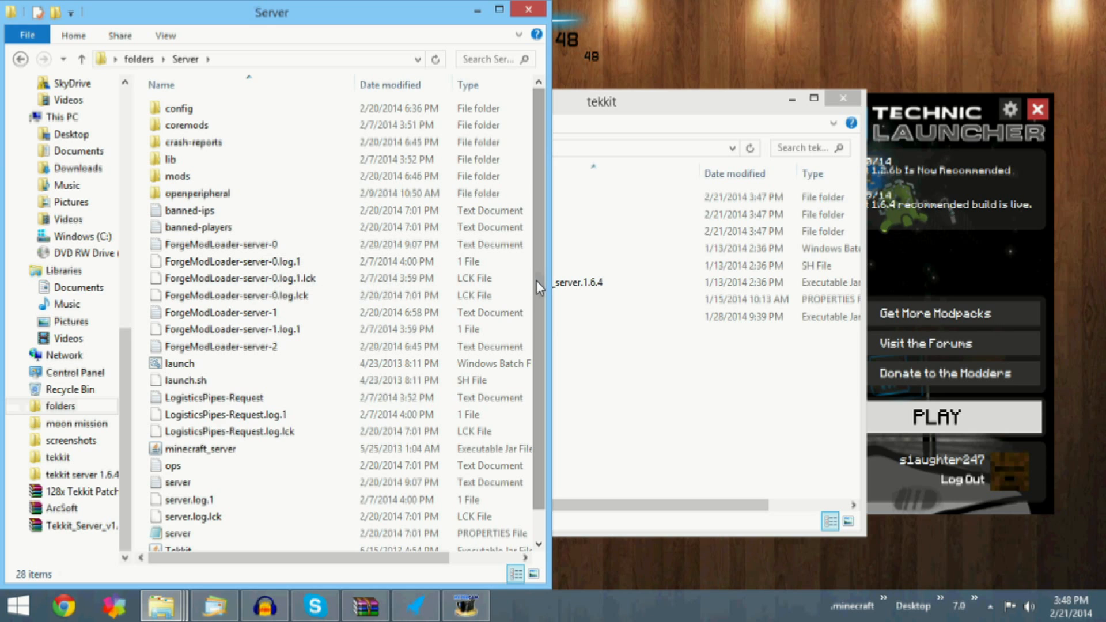
pyautogui.scroll(-3)
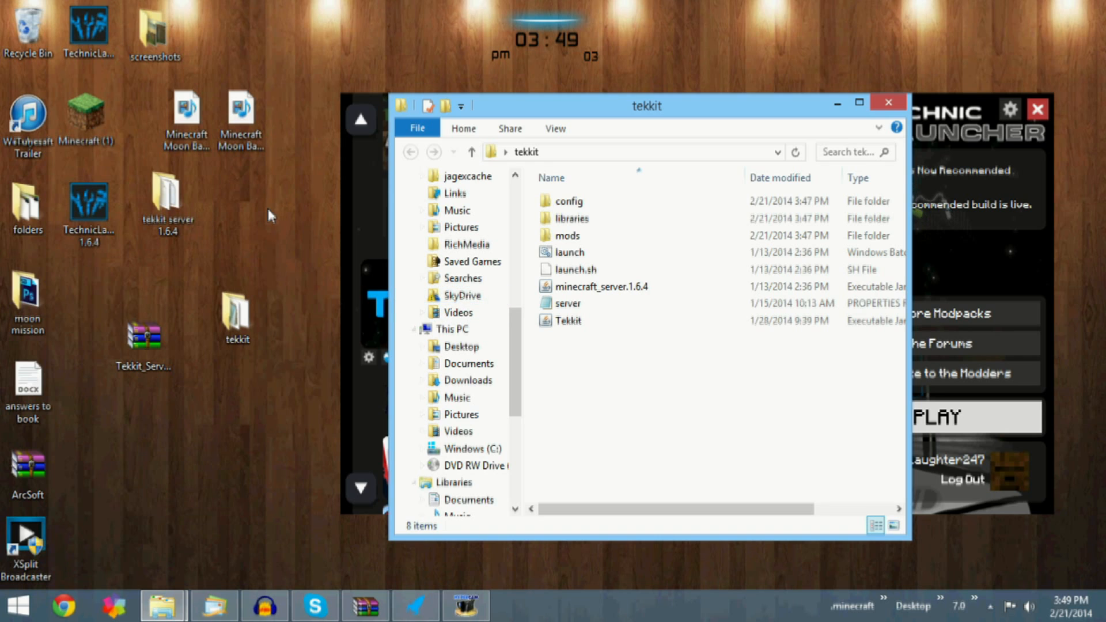
pyautogui.moveTo(569, 412)
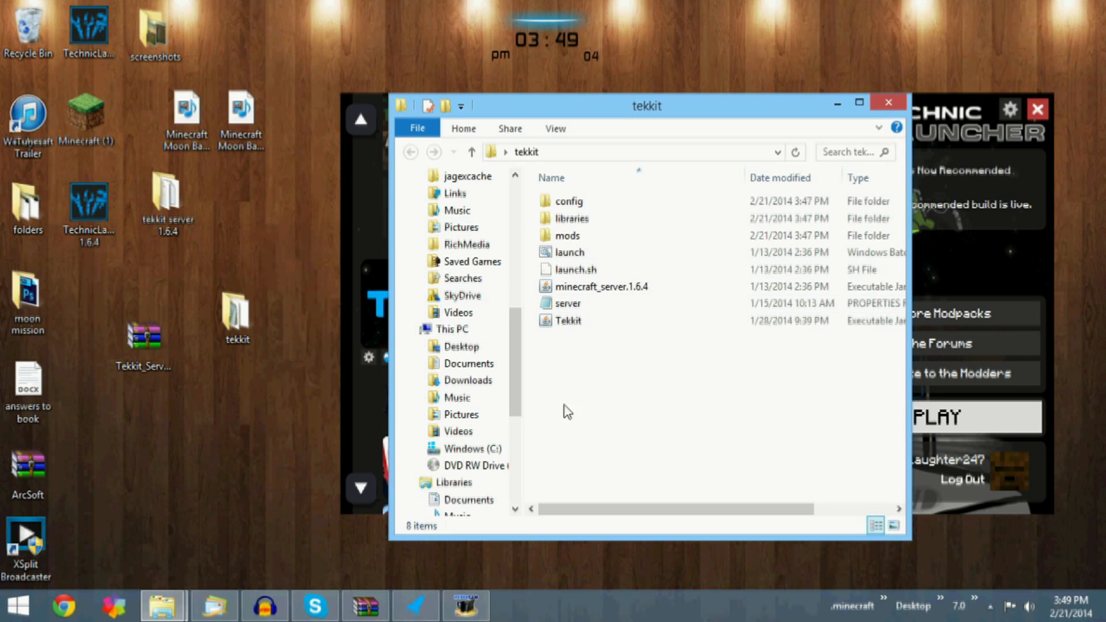
pyautogui.moveTo(647, 402)
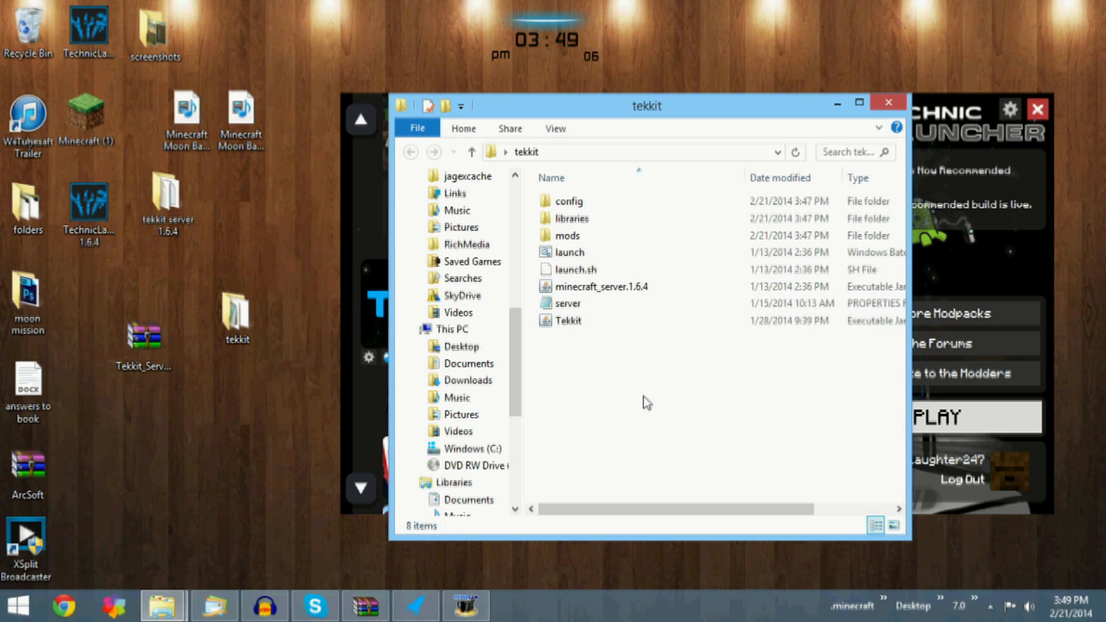
pyautogui.moveTo(606, 359)
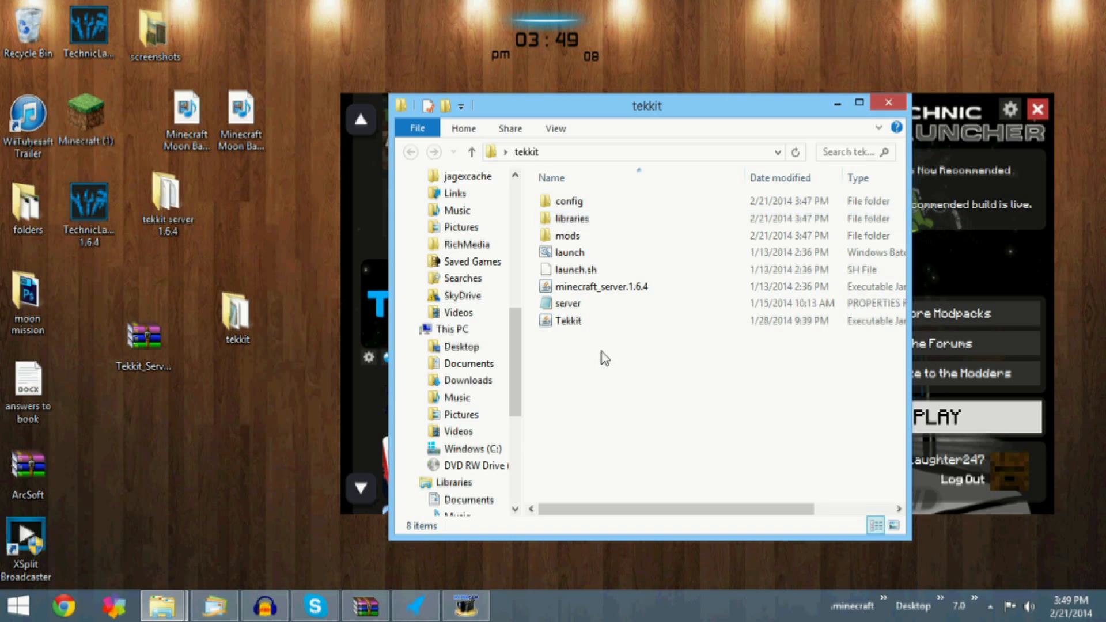
pyautogui.moveTo(601, 373)
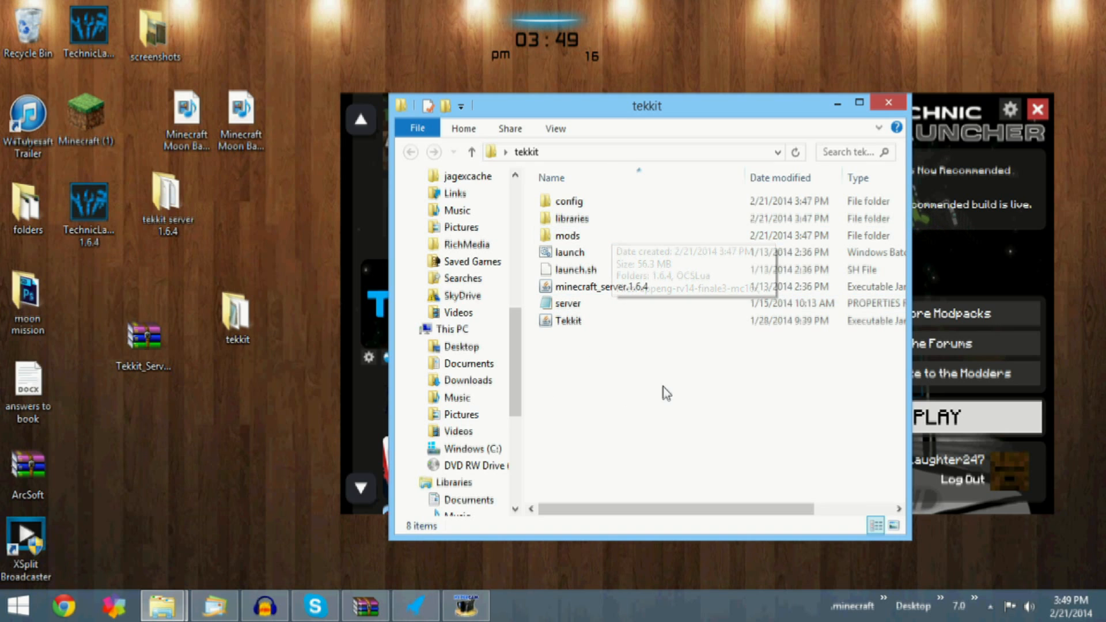
pyautogui.moveTo(620, 398)
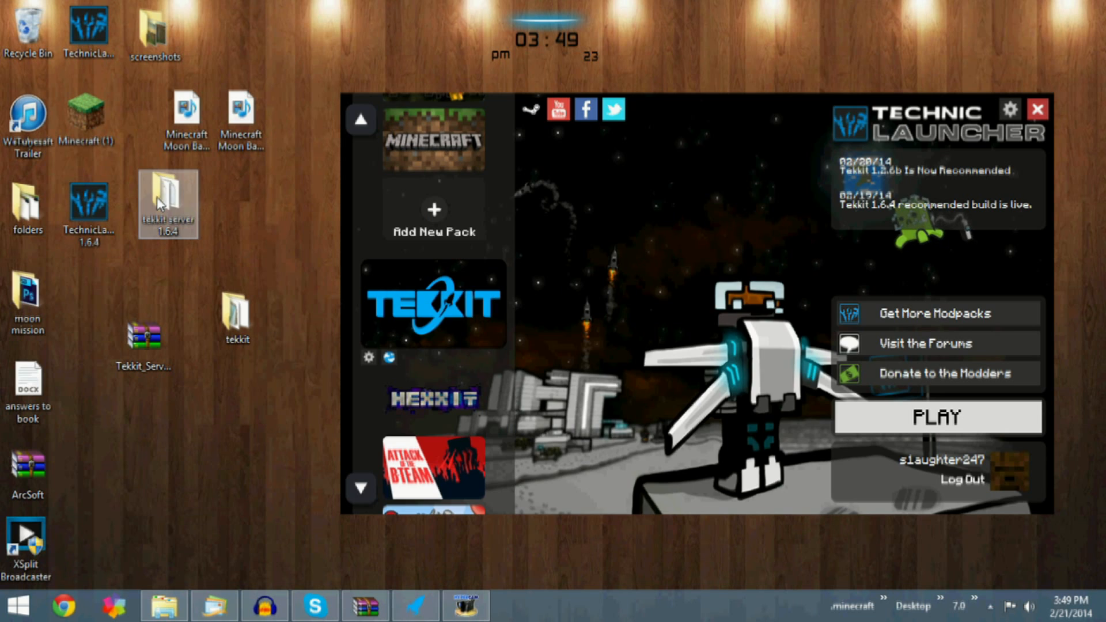
# - Open server properties from the tekkit server 1.6.4 folder, showing level-name=worldold
pyautogui.doubleClick(167, 198)
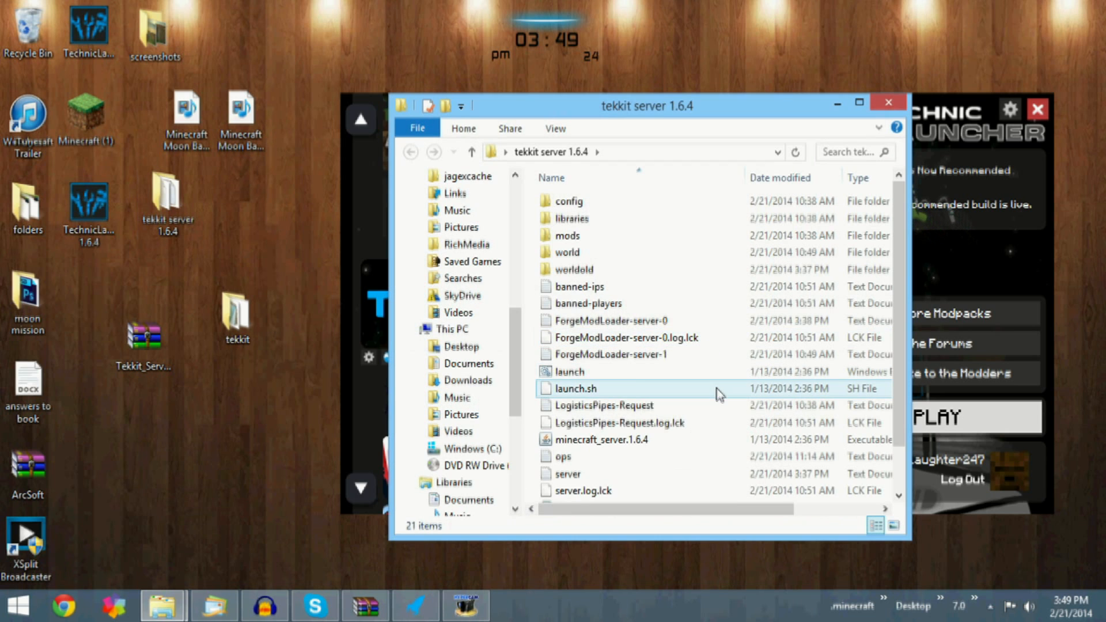
pyautogui.click(573, 269)
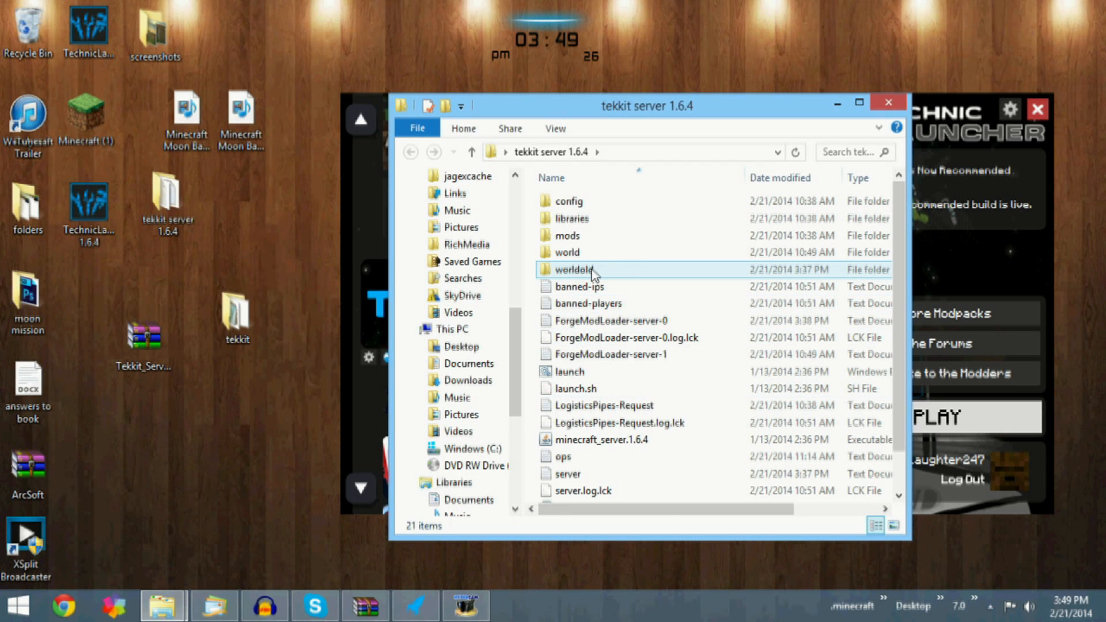
pyautogui.moveTo(571, 270)
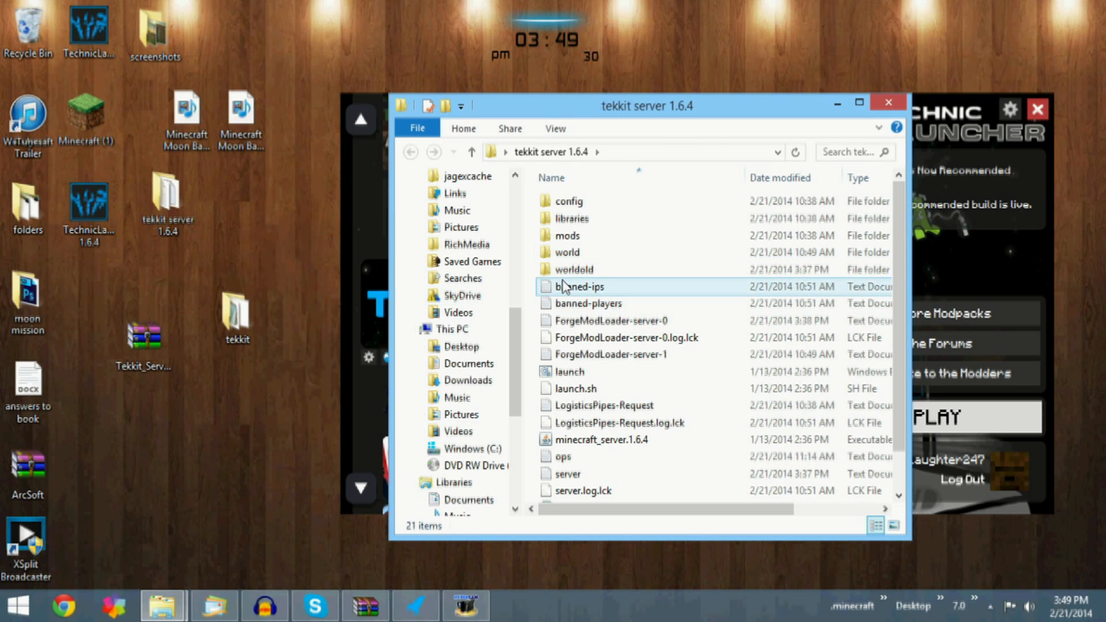
pyautogui.moveTo(572, 269)
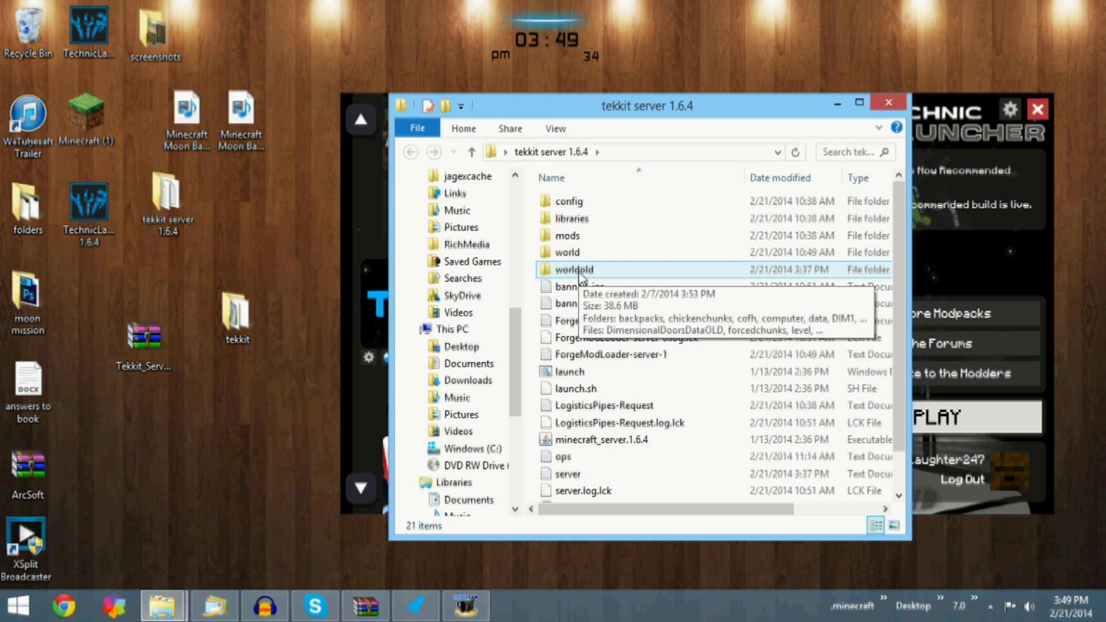
pyautogui.scroll(-3)
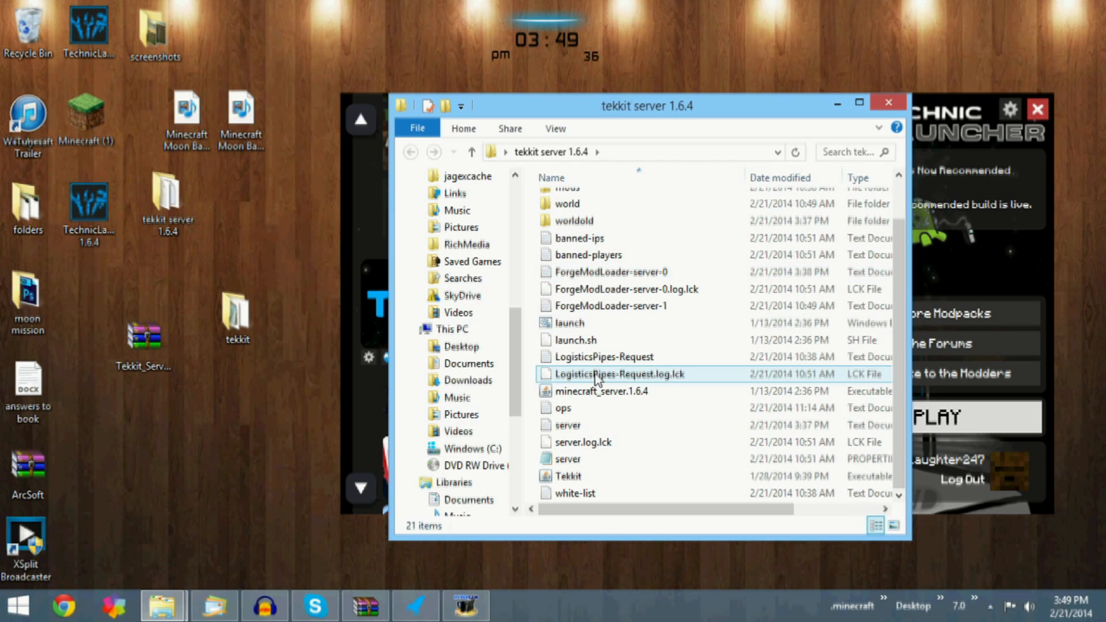
pyautogui.moveTo(603, 448)
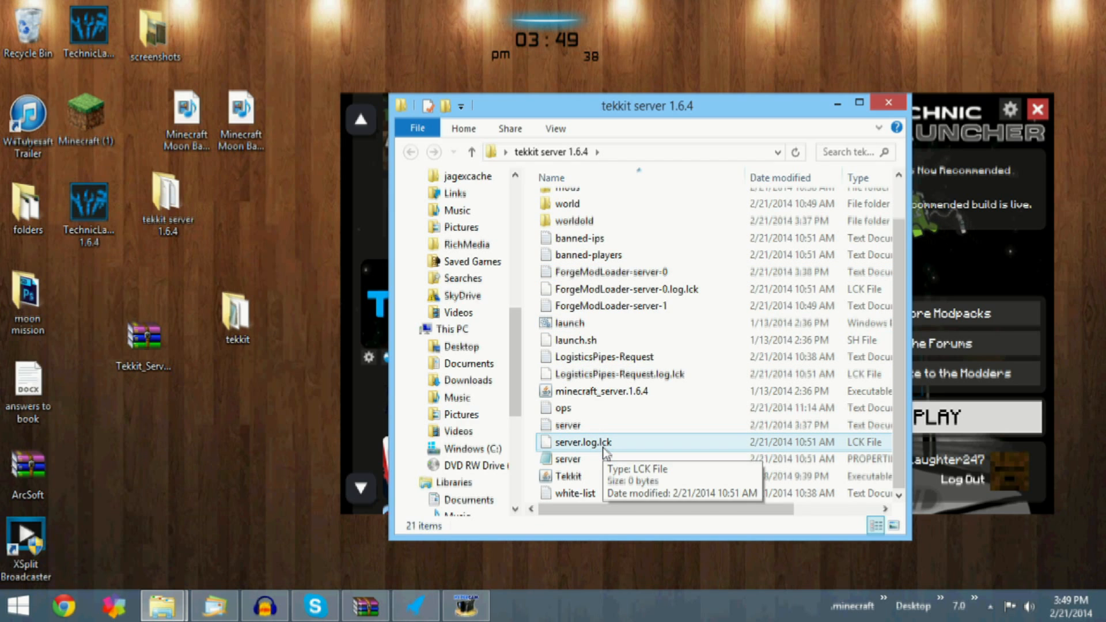
pyautogui.click(569, 459)
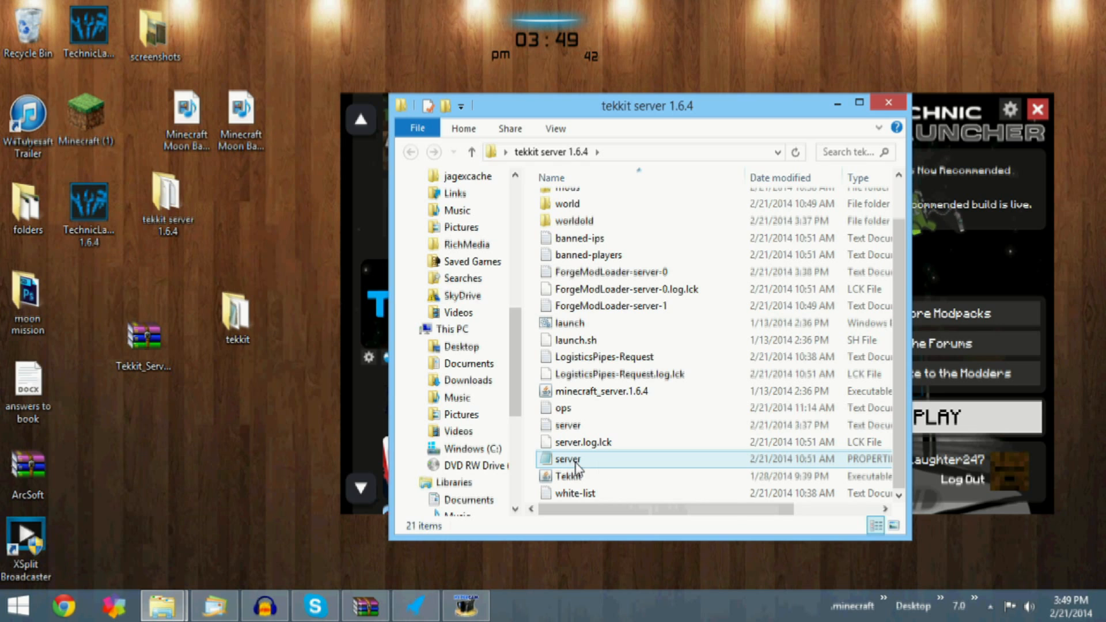
pyautogui.moveTo(571, 459)
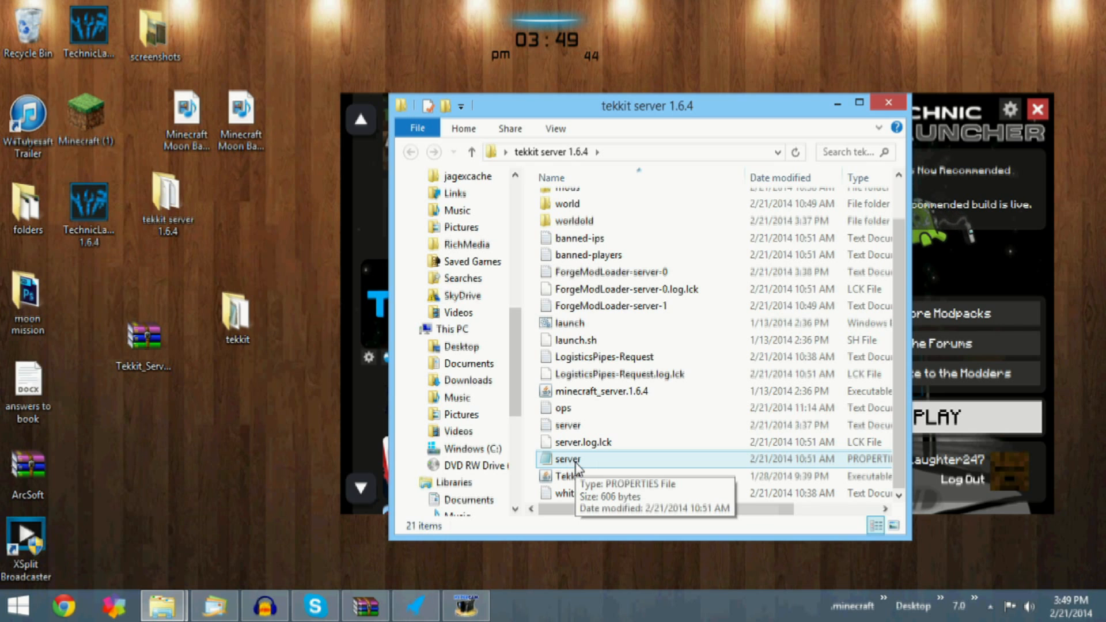
pyautogui.click(569, 460)
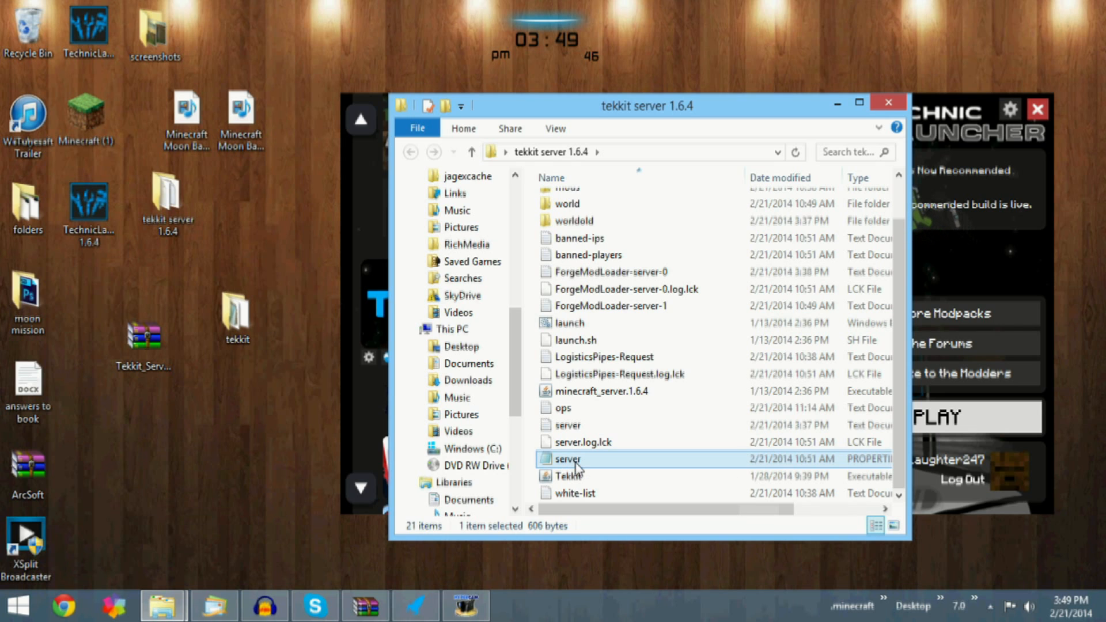
pyautogui.doubleClick(568, 459)
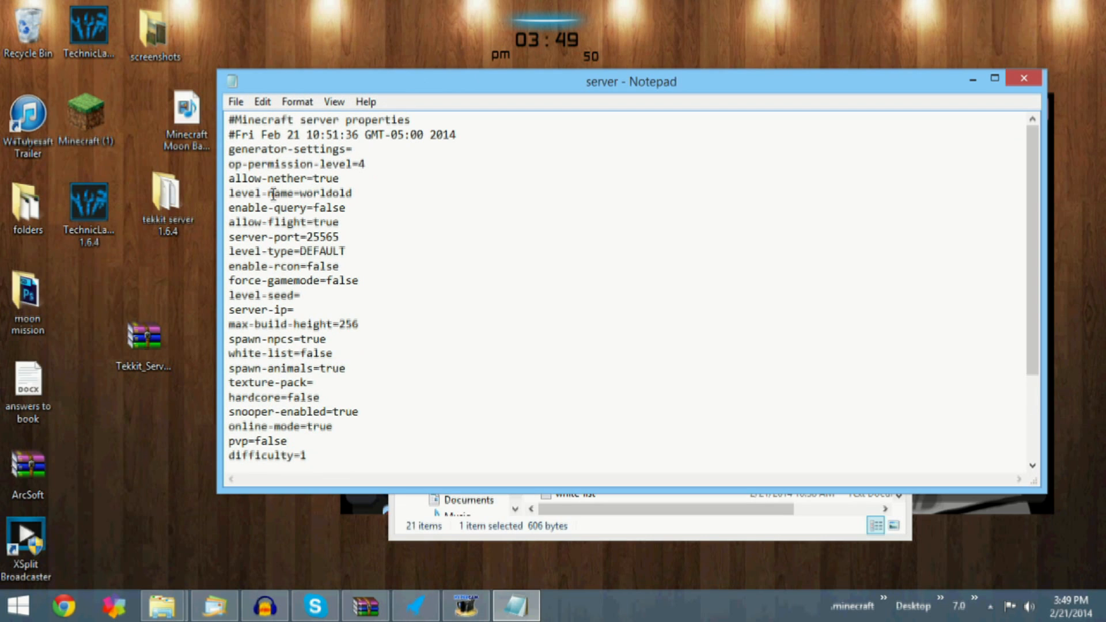
pyautogui.moveTo(339, 193)
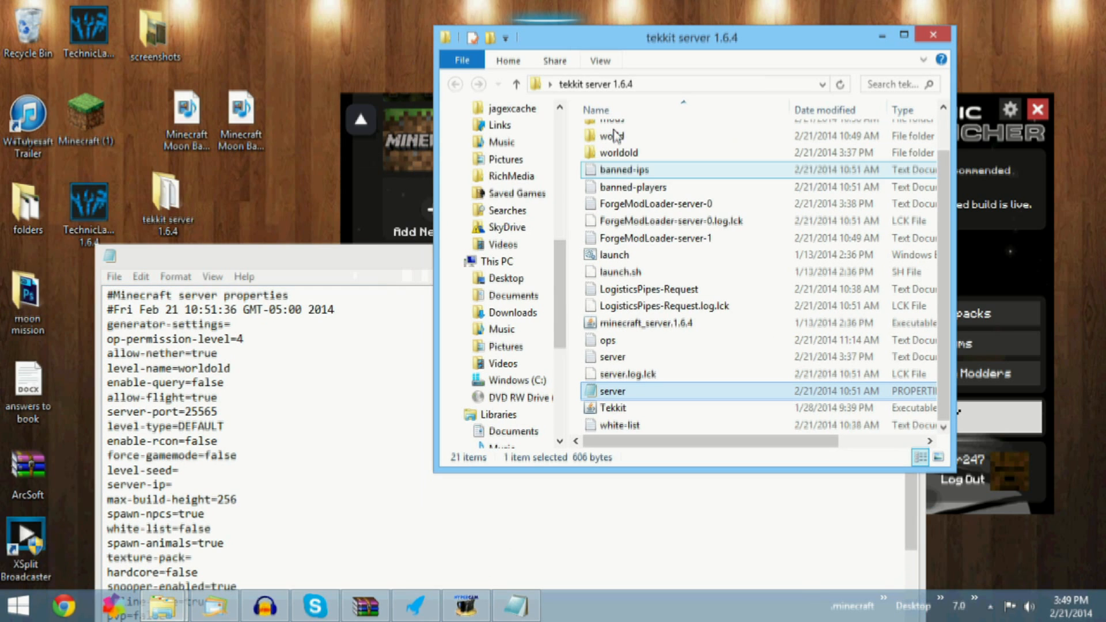
pyautogui.moveTo(618, 152)
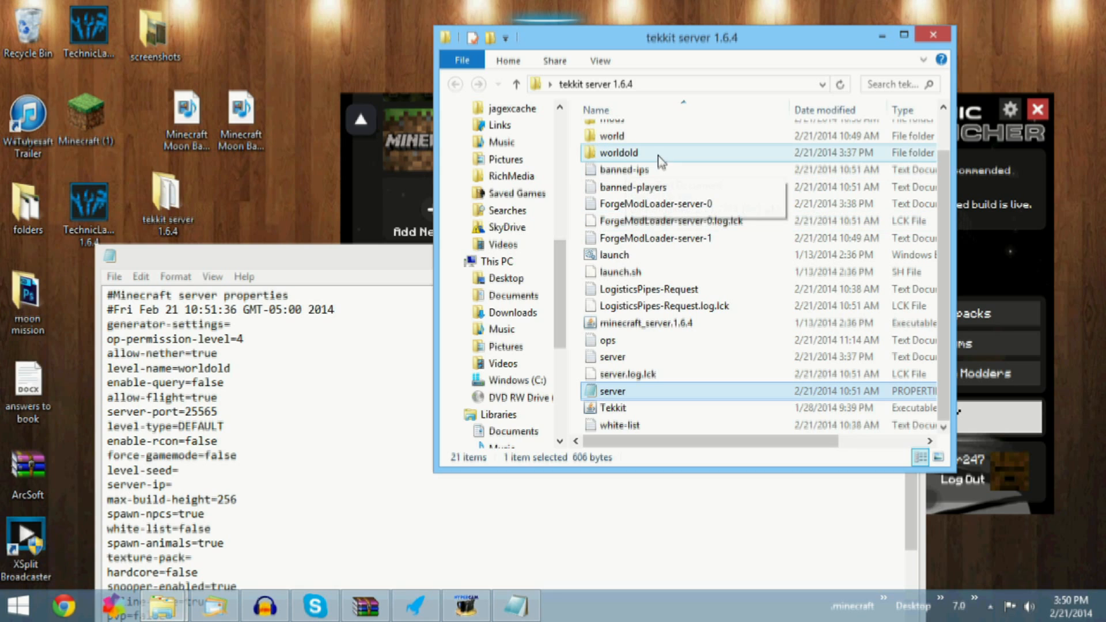
pyautogui.moveTo(617, 152)
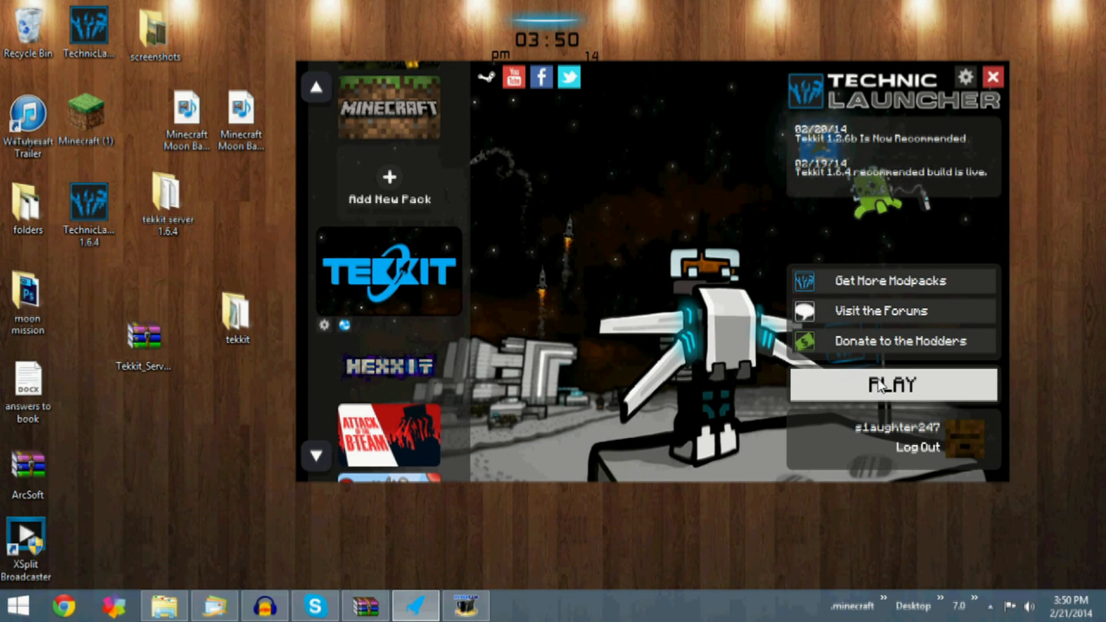
# - Launch the Tekkit modpack with PLAY so the launcher window closes
pyautogui.click(893, 386)
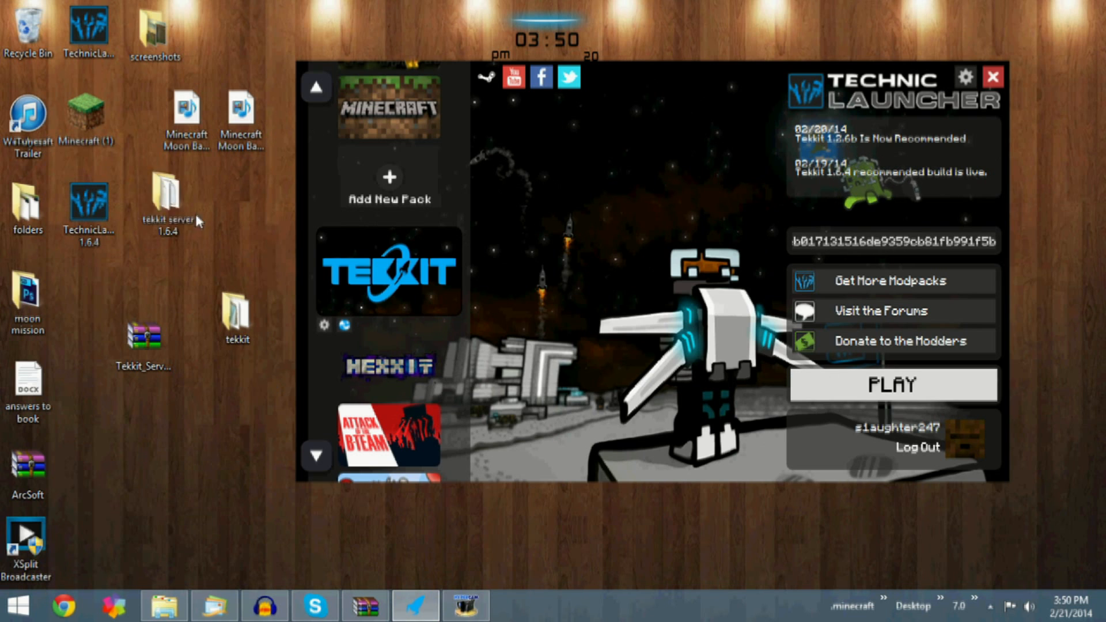
pyautogui.moveTo(205, 286)
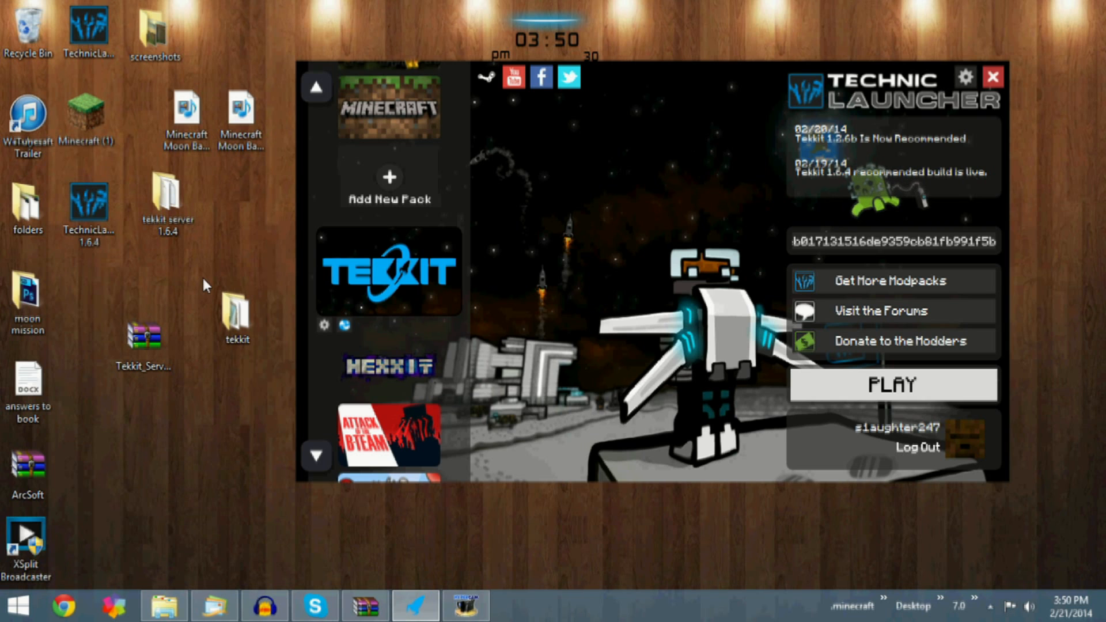
pyautogui.click(993, 77)
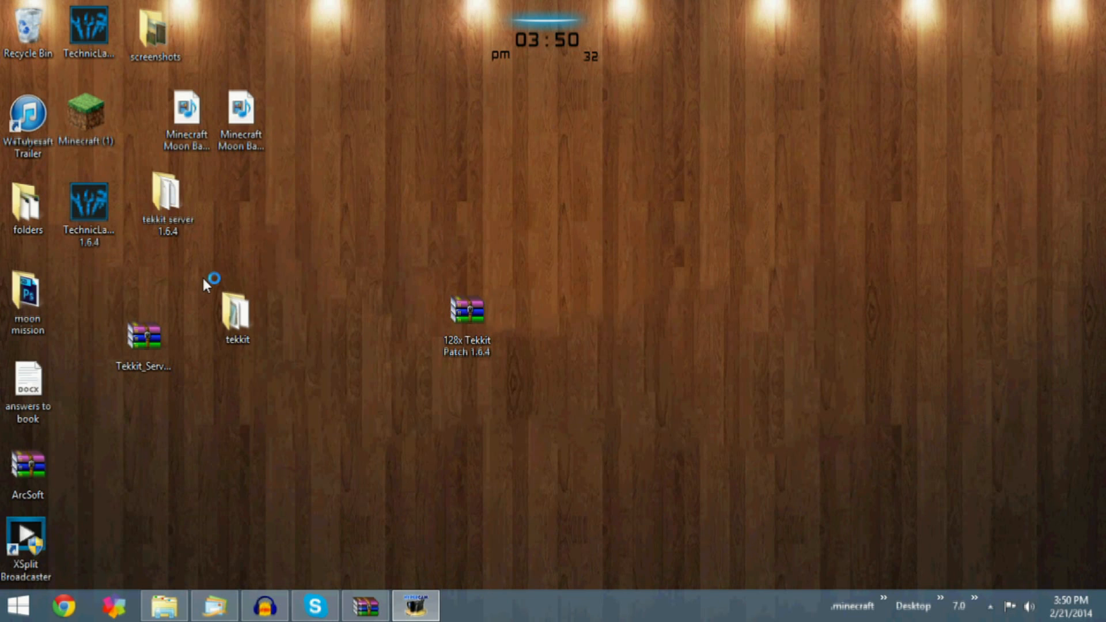